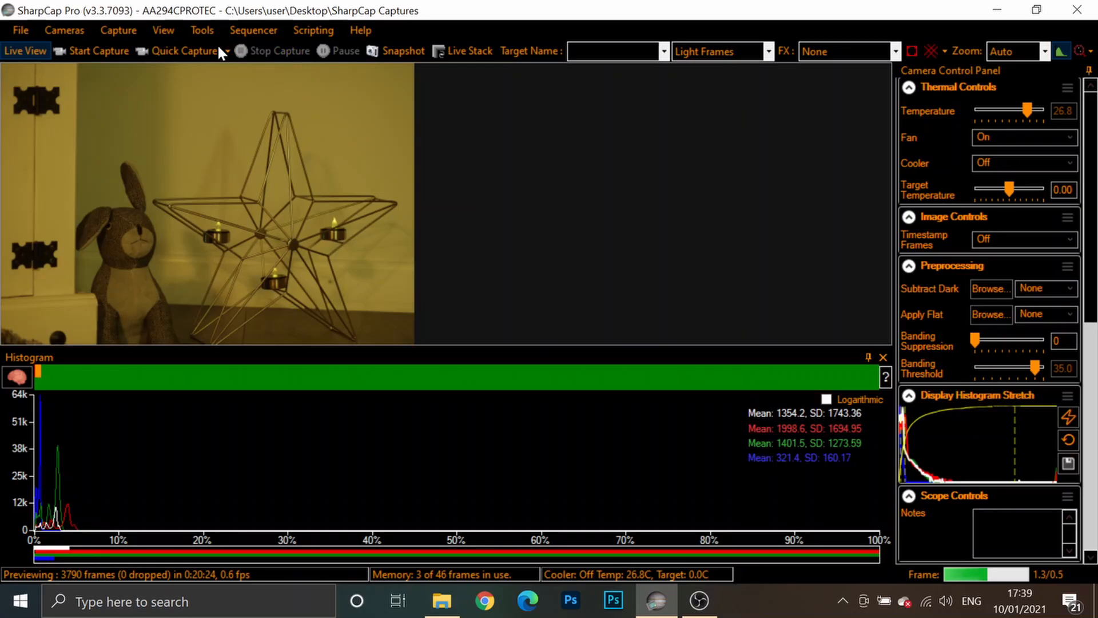
mouse_move(648, 501)
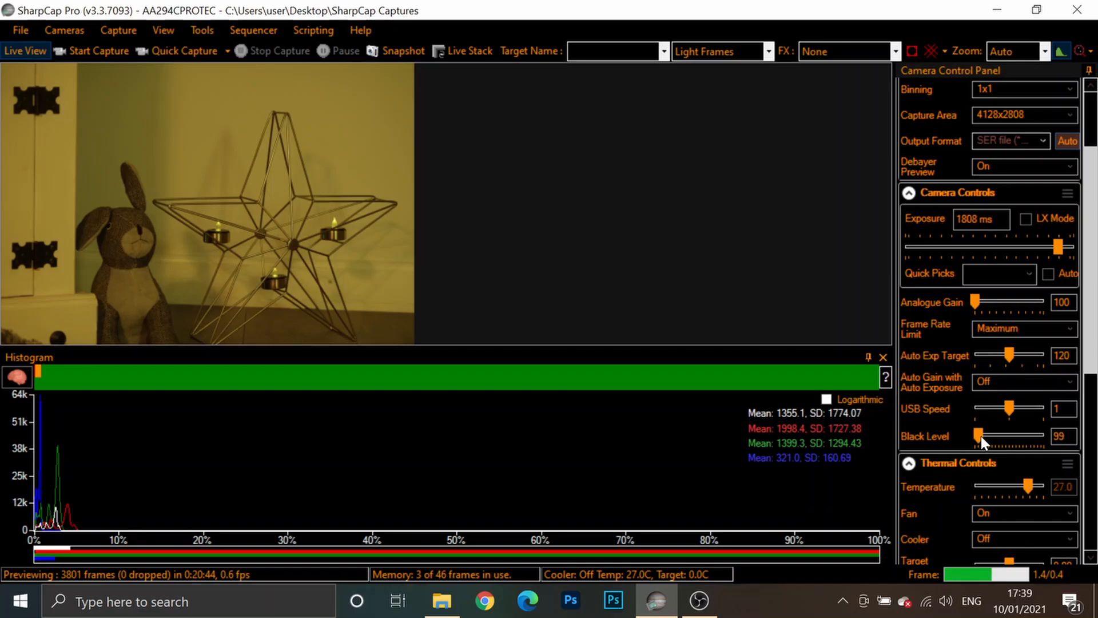
Raise the camera Black Level to about 446 to shift the histogram, then return it to 30
left_click_drag(979, 434, 989, 435)
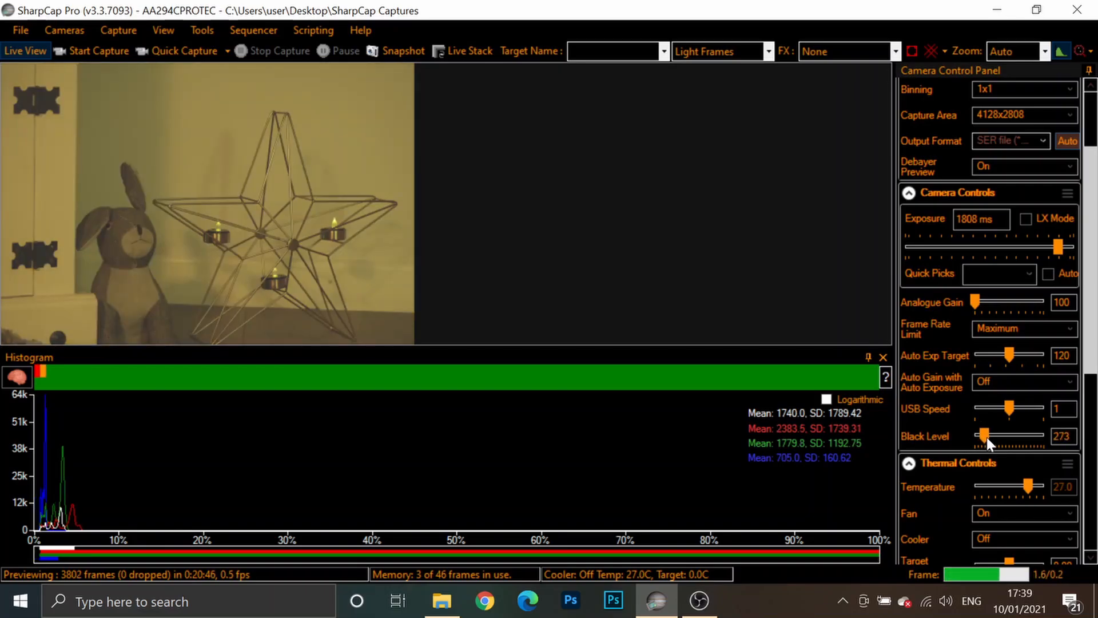
left_click_drag(980, 436, 986, 435)
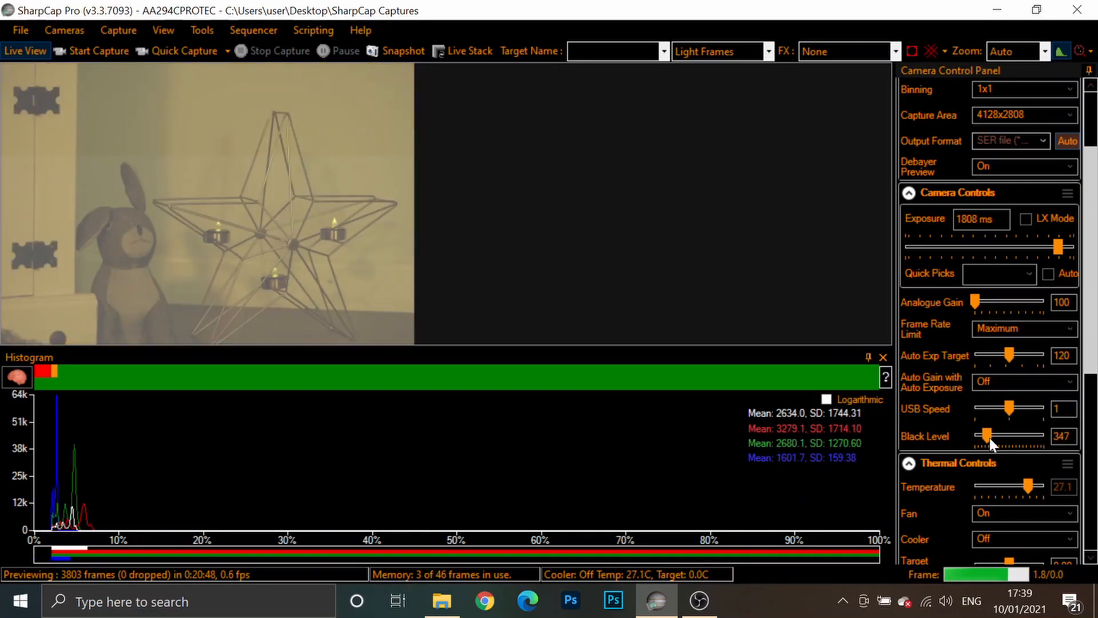
left_click_drag(982, 436, 988, 436)
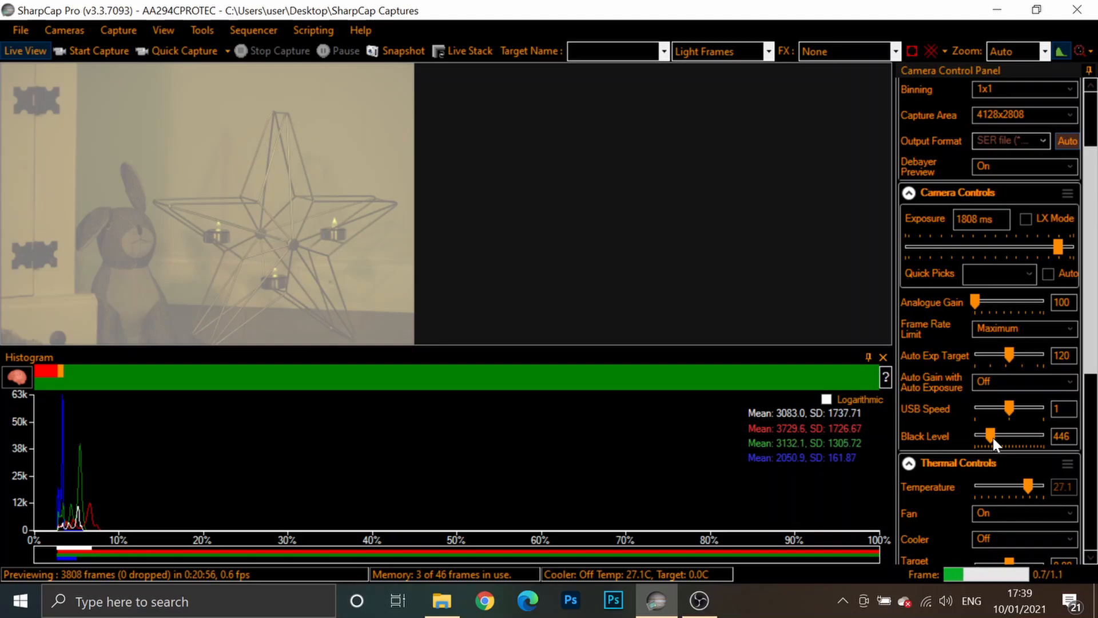
left_click_drag(991, 436, 980, 436)
type("30")
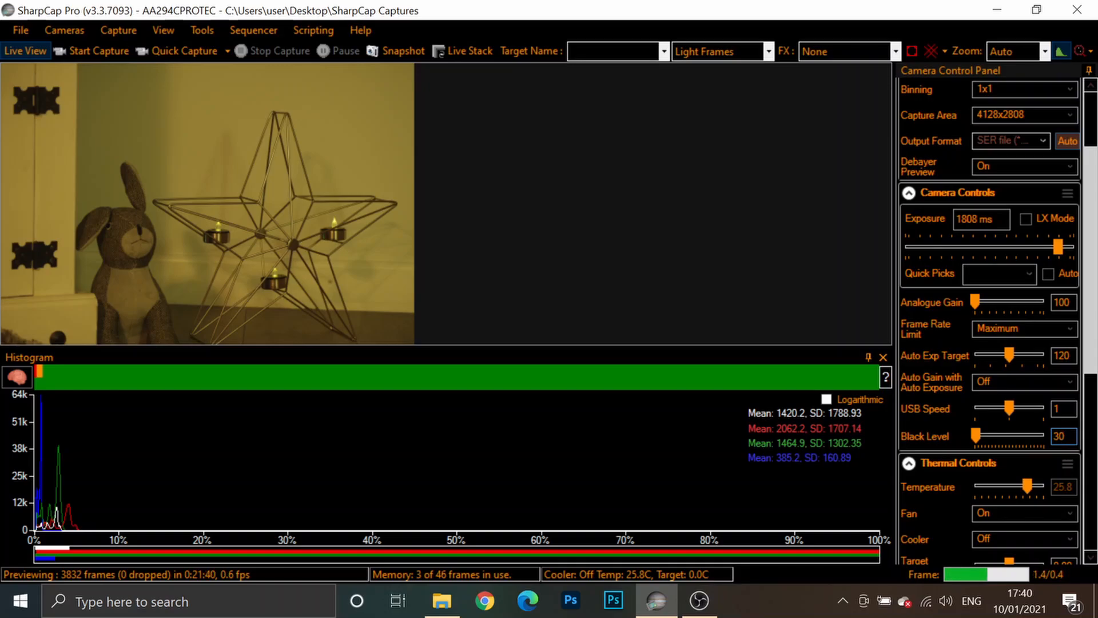
mouse_move(759, 221)
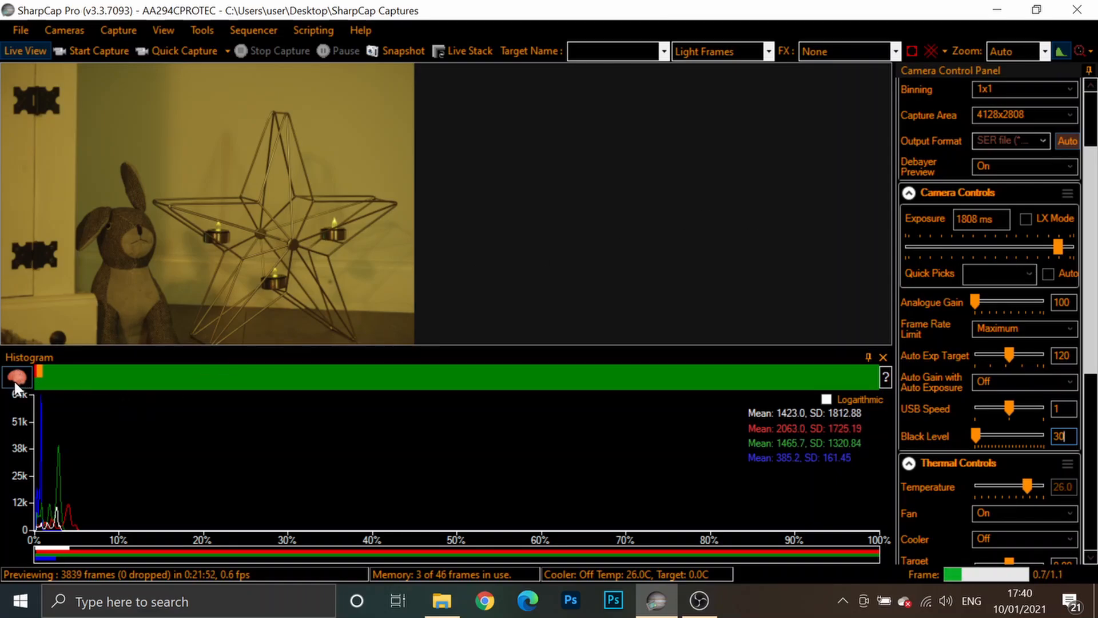
Open the Smart Histogram dialog from the brain icon beside the histogram panel
left_click(19, 374)
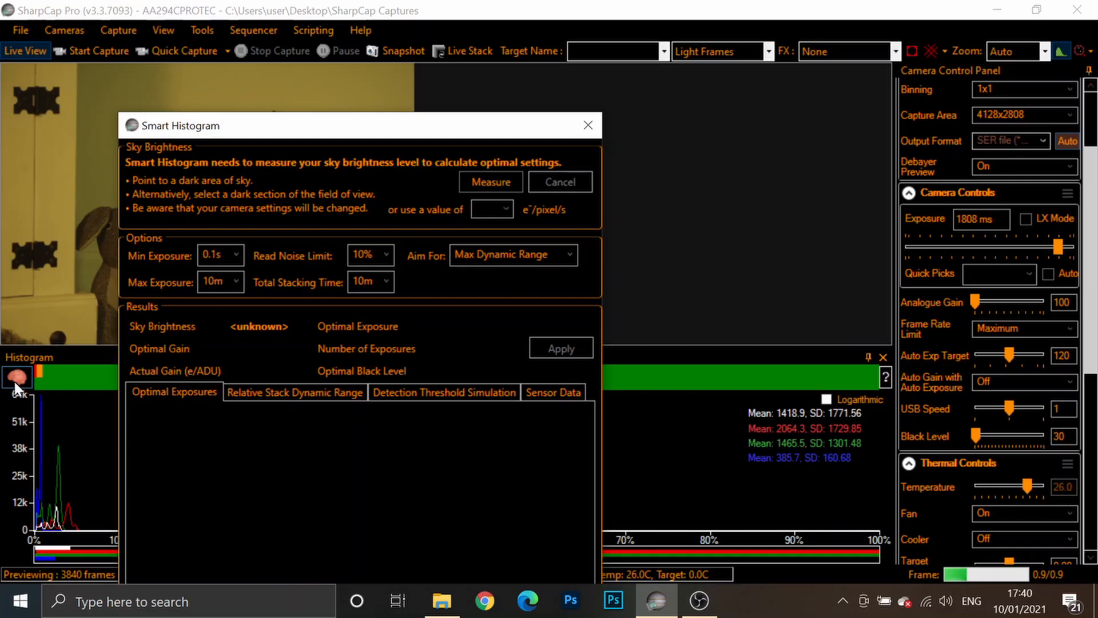
mouse_move(114, 378)
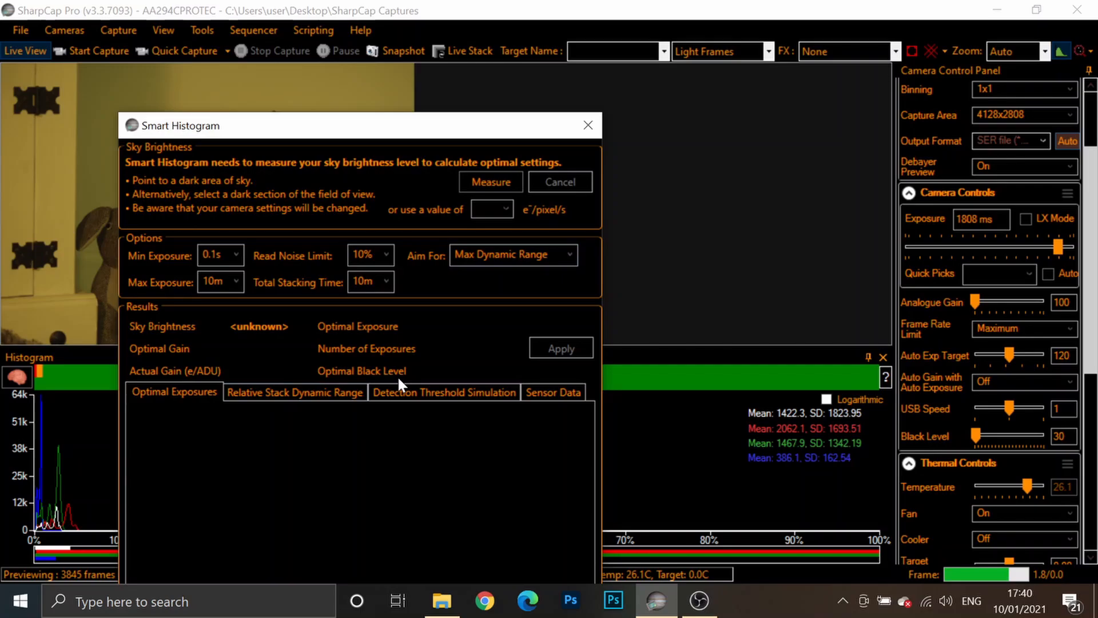
mouse_move(333, 370)
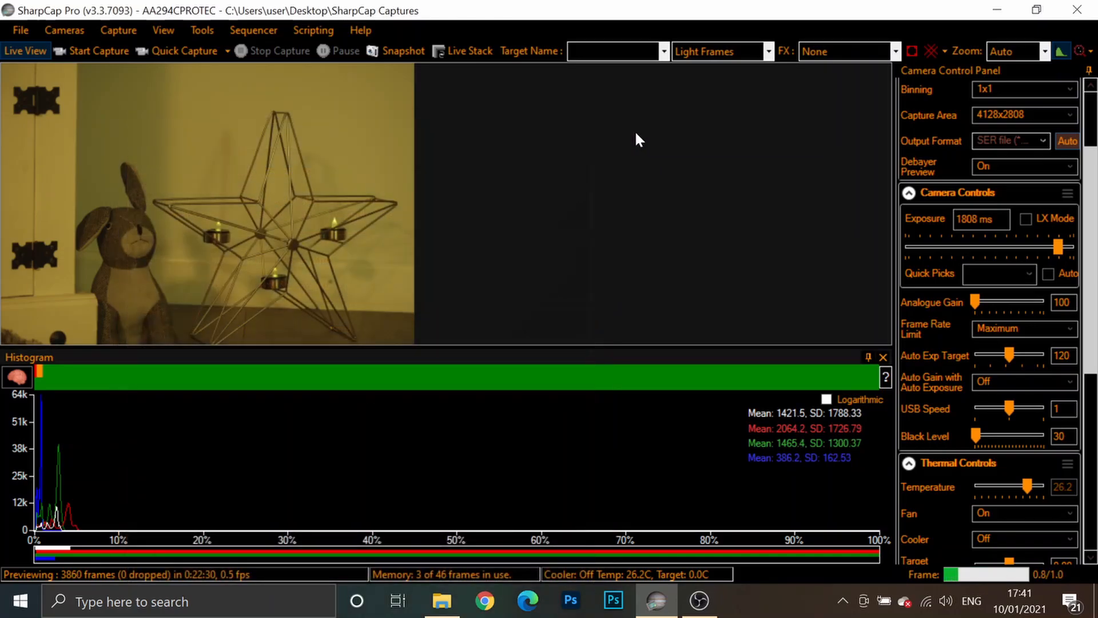
mouse_move(796, 204)
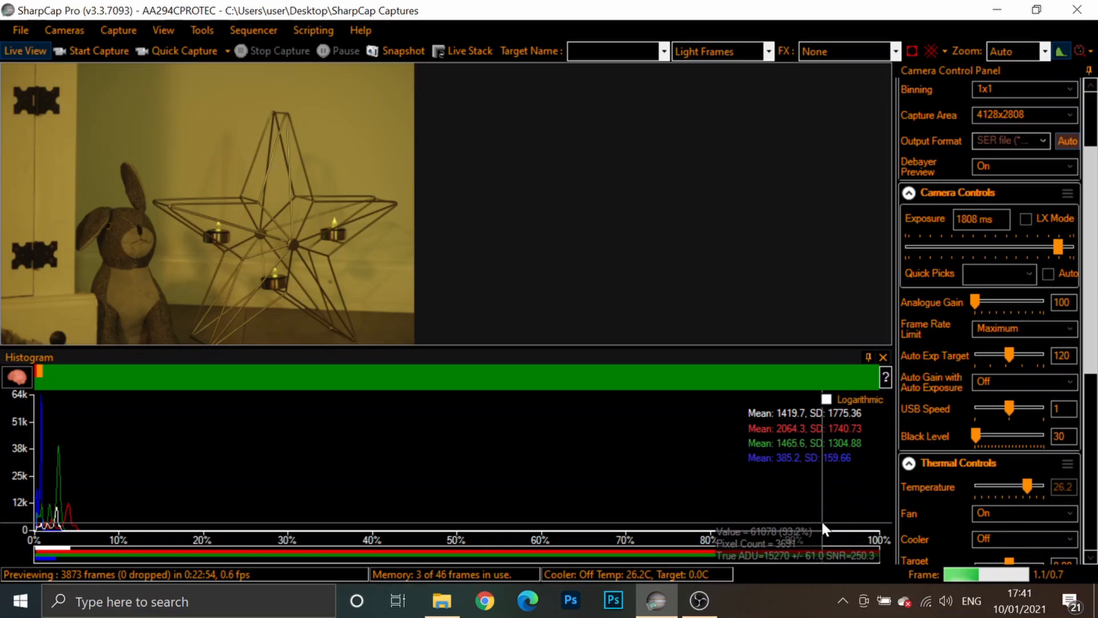
mouse_move(880, 427)
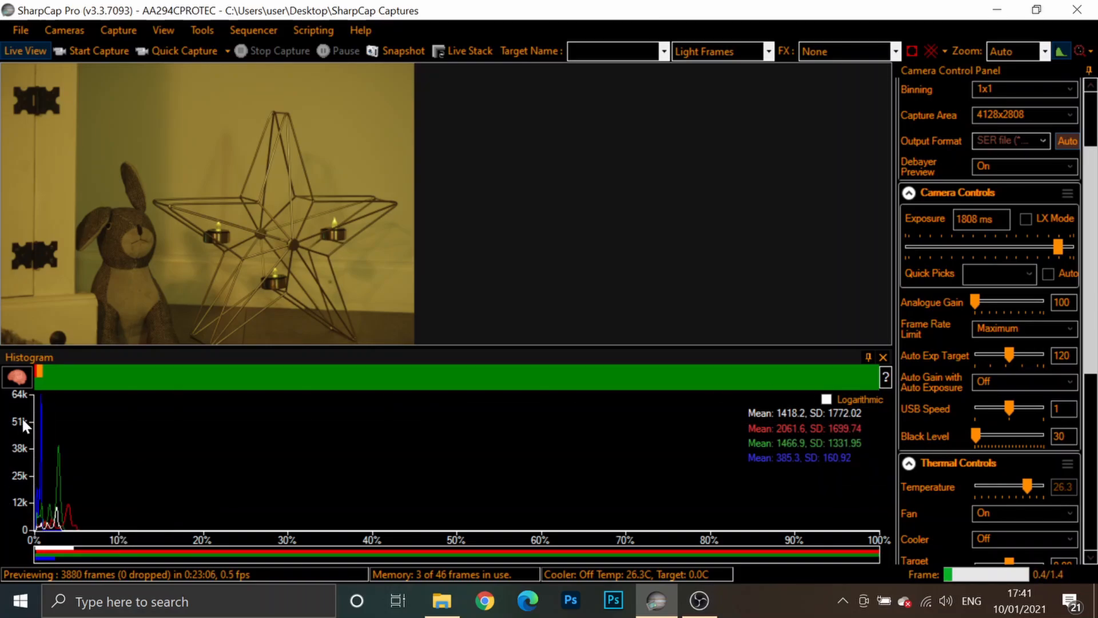
mouse_move(82, 427)
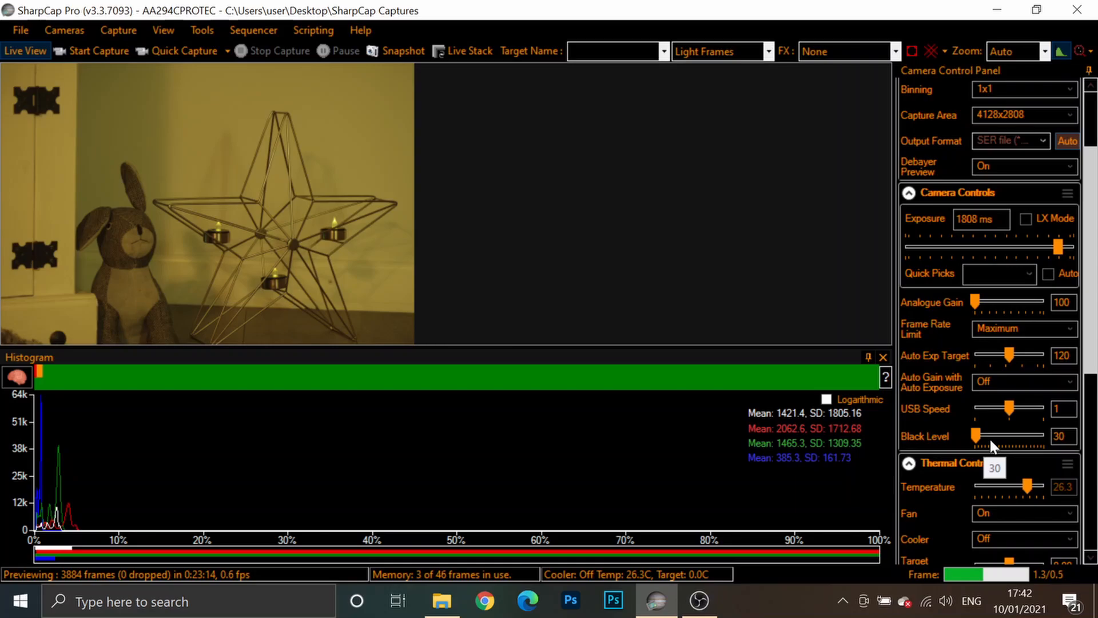
Switch from SharpCap Pro to the stacked Orion Nebula master light image in Photoshop
left_click(573, 599)
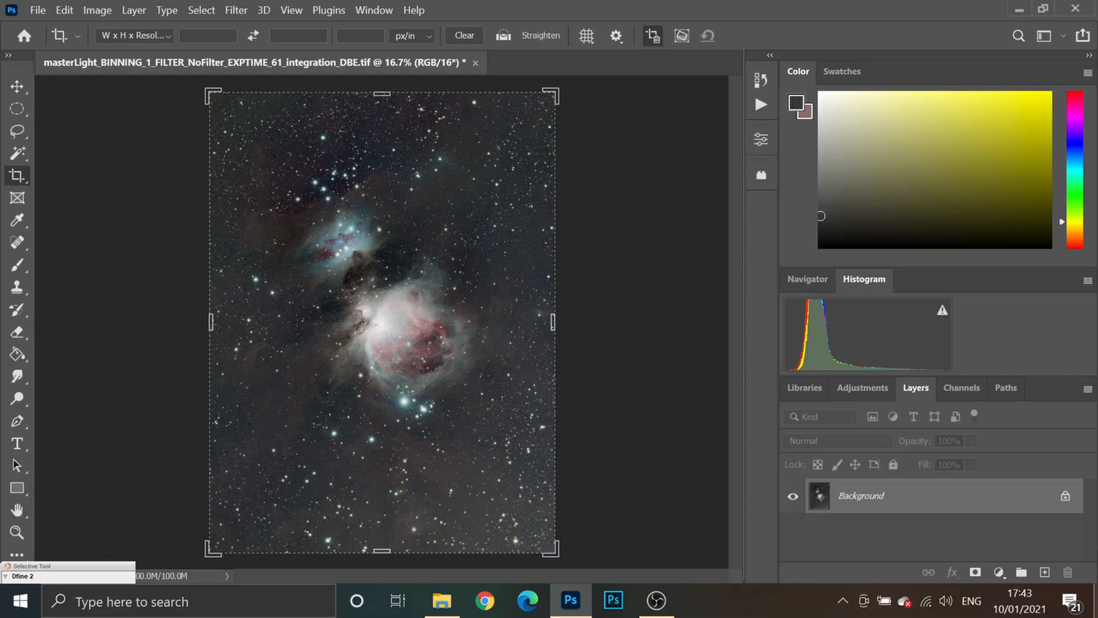
mouse_move(915, 559)
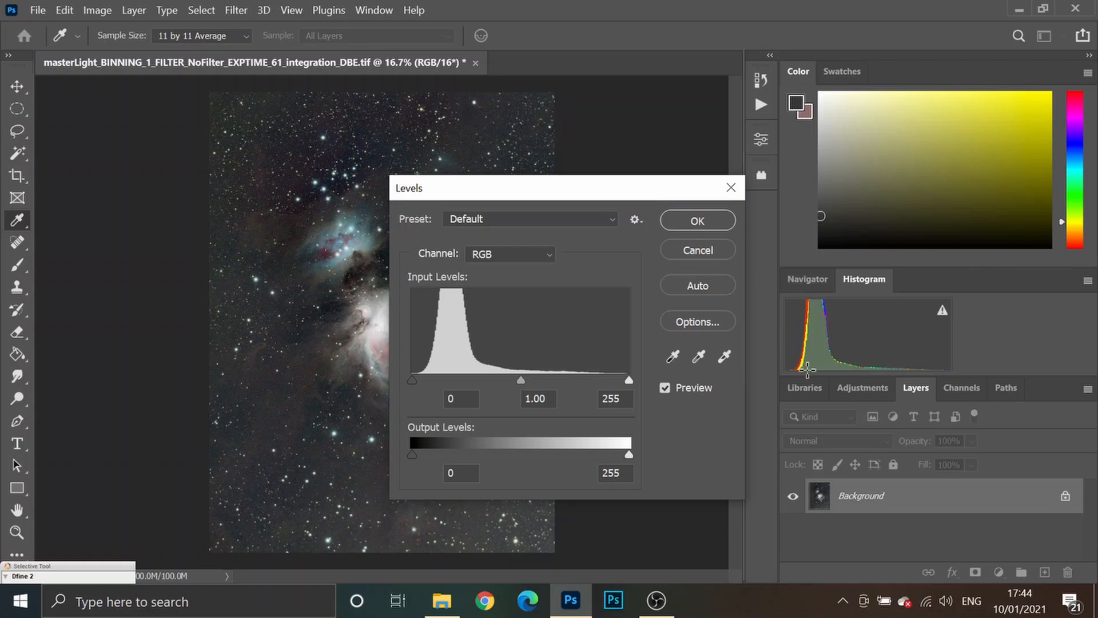
mouse_move(843, 333)
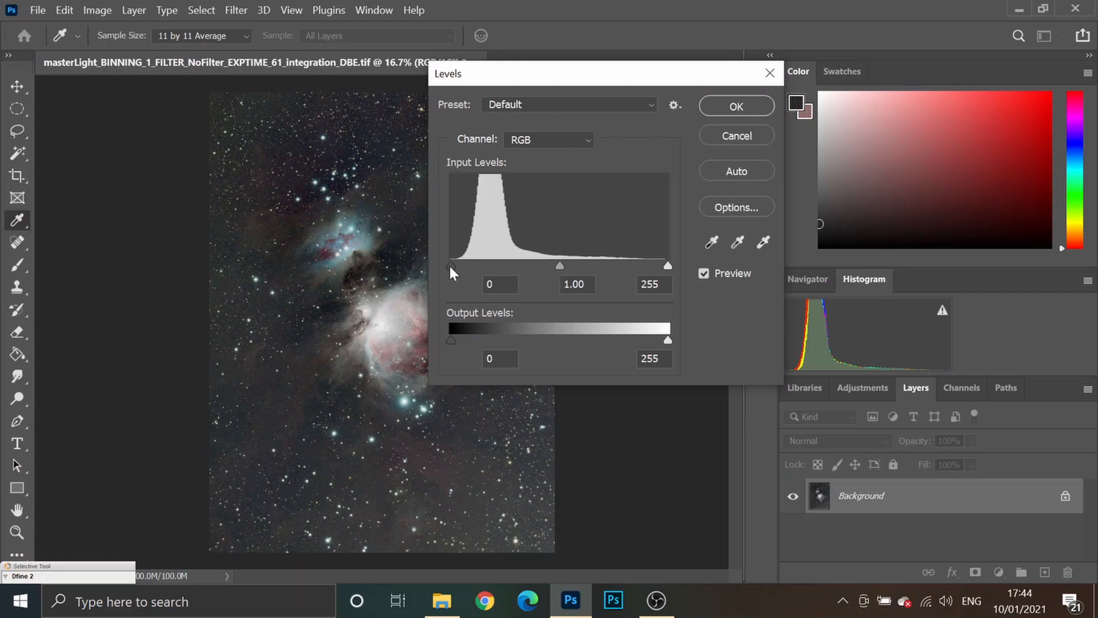
Raise the Levels black input to about 40, darkening the nebula's sky background
left_click_drag(451, 266, 459, 266)
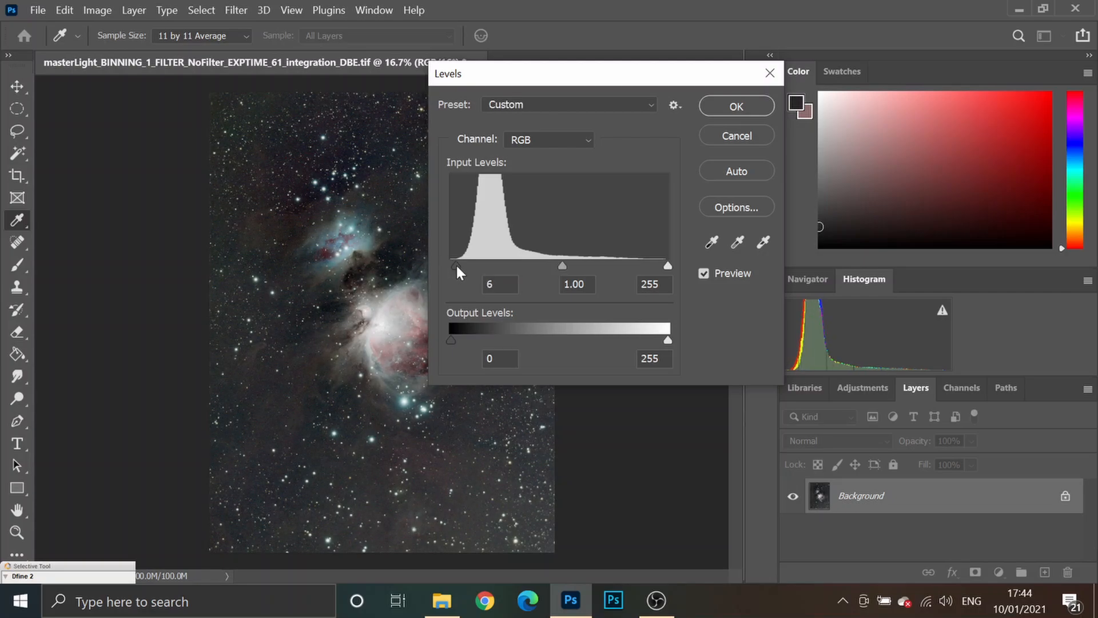
left_click_drag(455, 265, 465, 266)
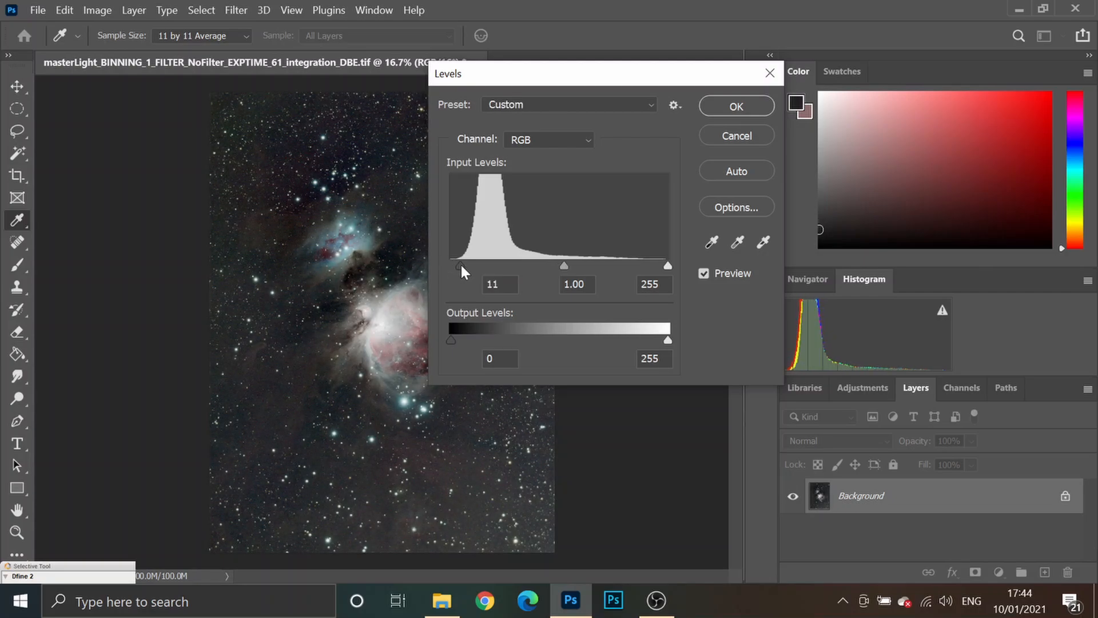
left_click_drag(456, 265, 470, 265)
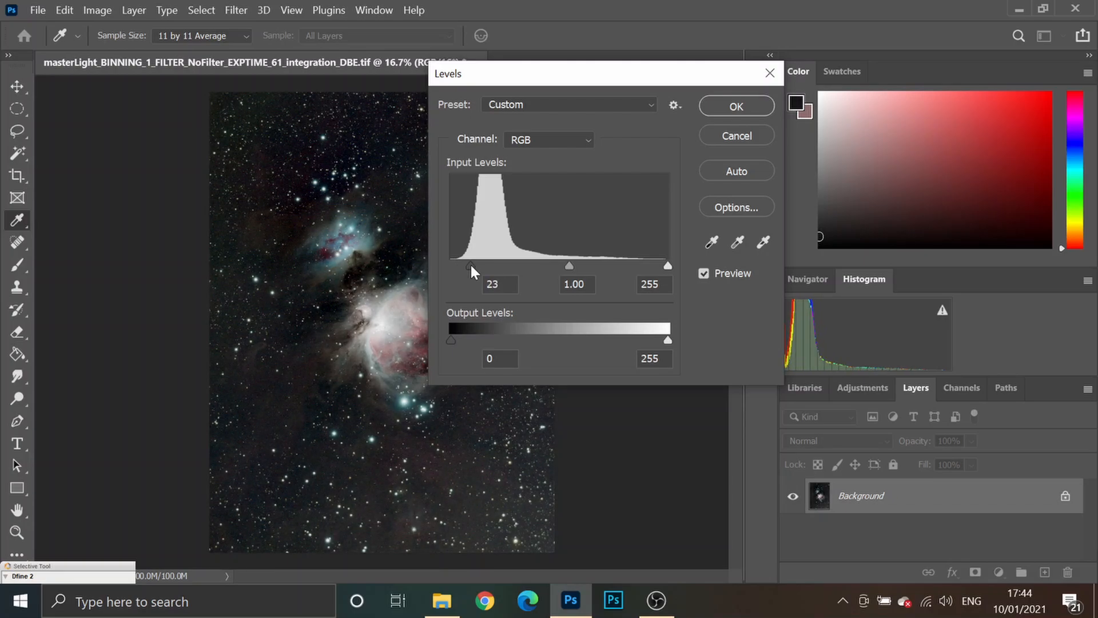
left_click_drag(469, 265, 486, 265)
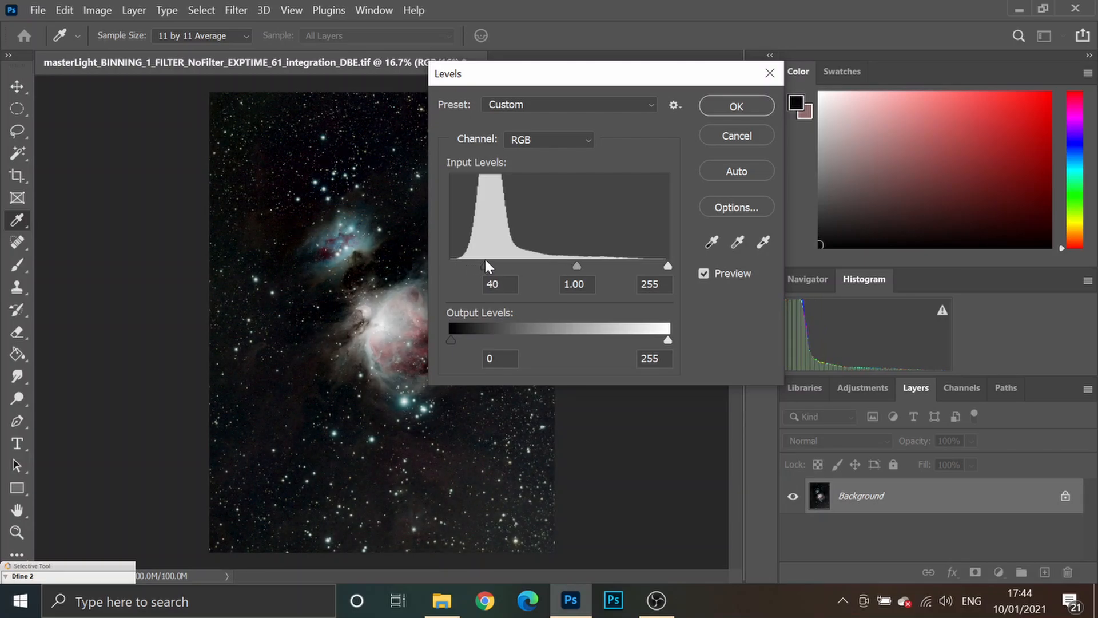
left_click(500, 284)
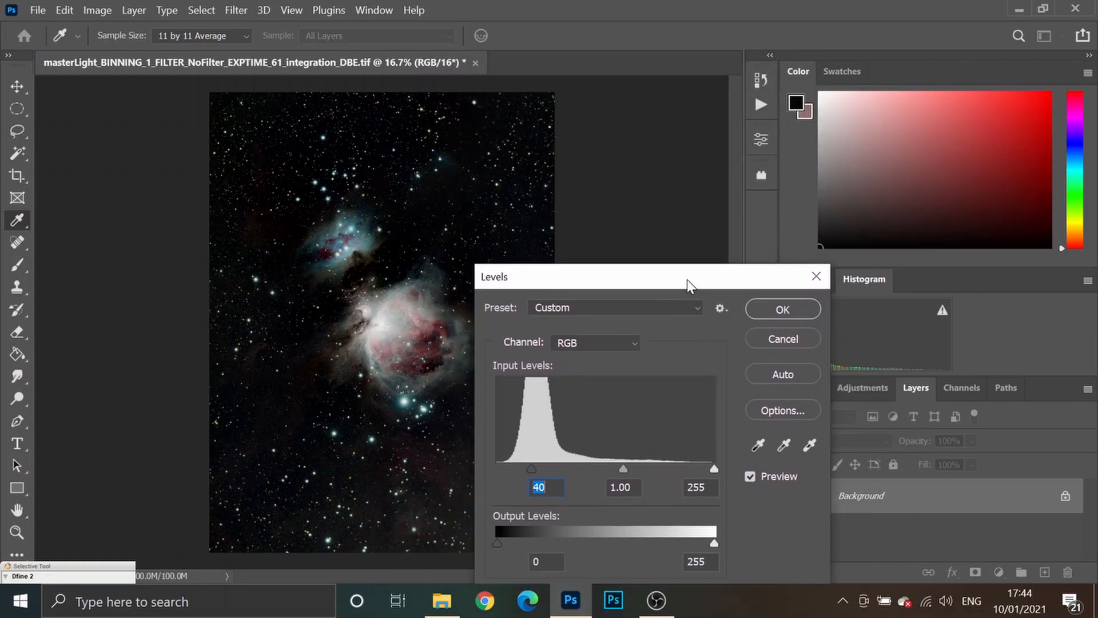
left_click_drag(689, 277, 802, 253)
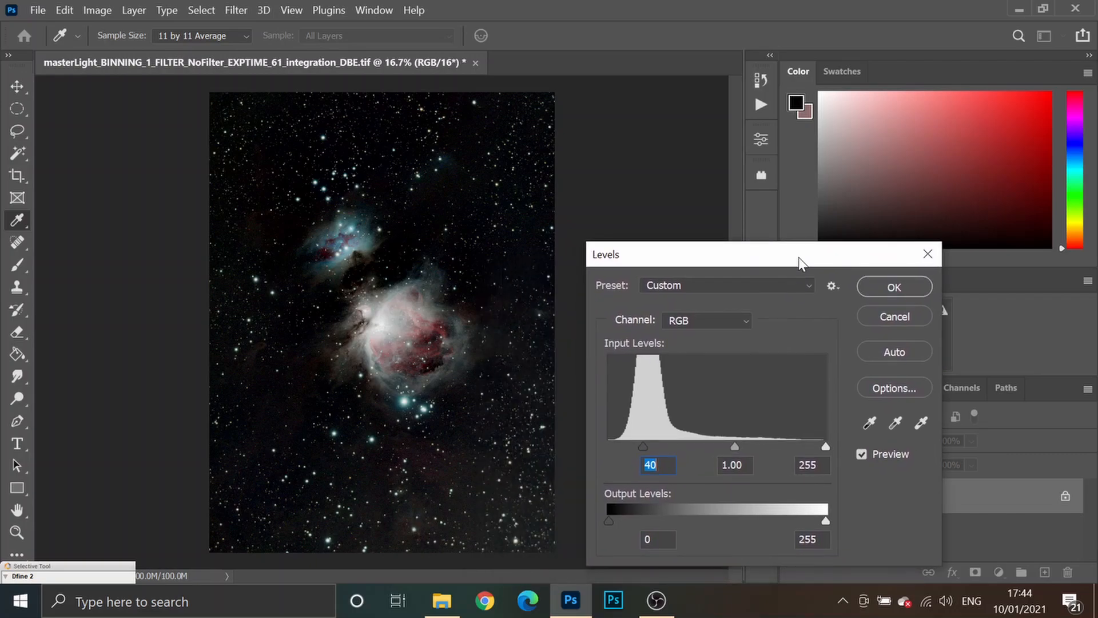
mouse_move(269, 229)
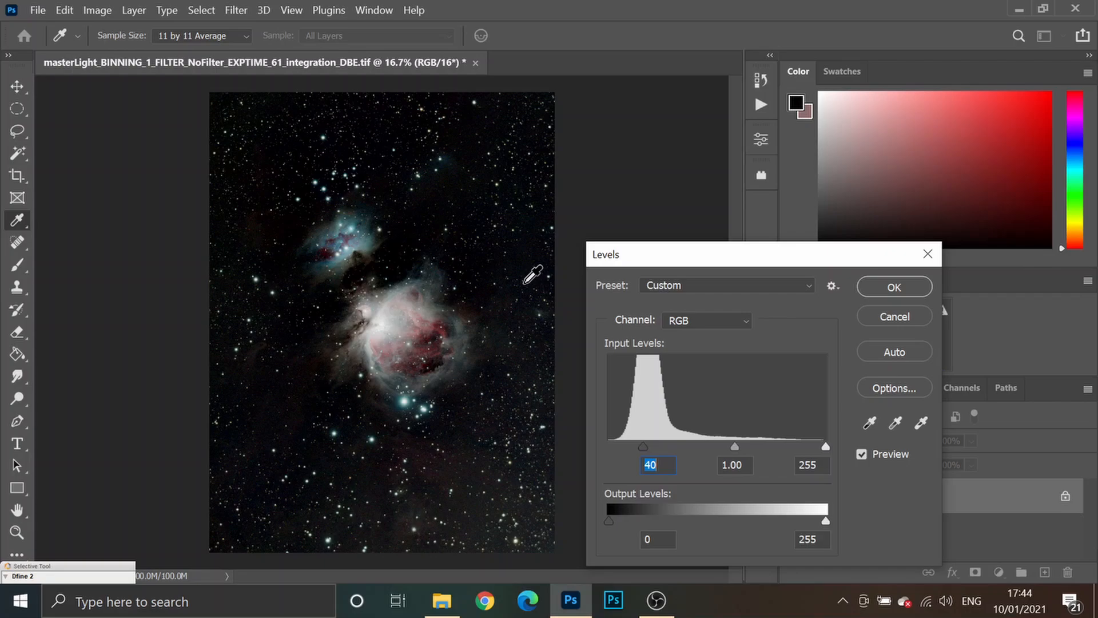
mouse_move(532, 402)
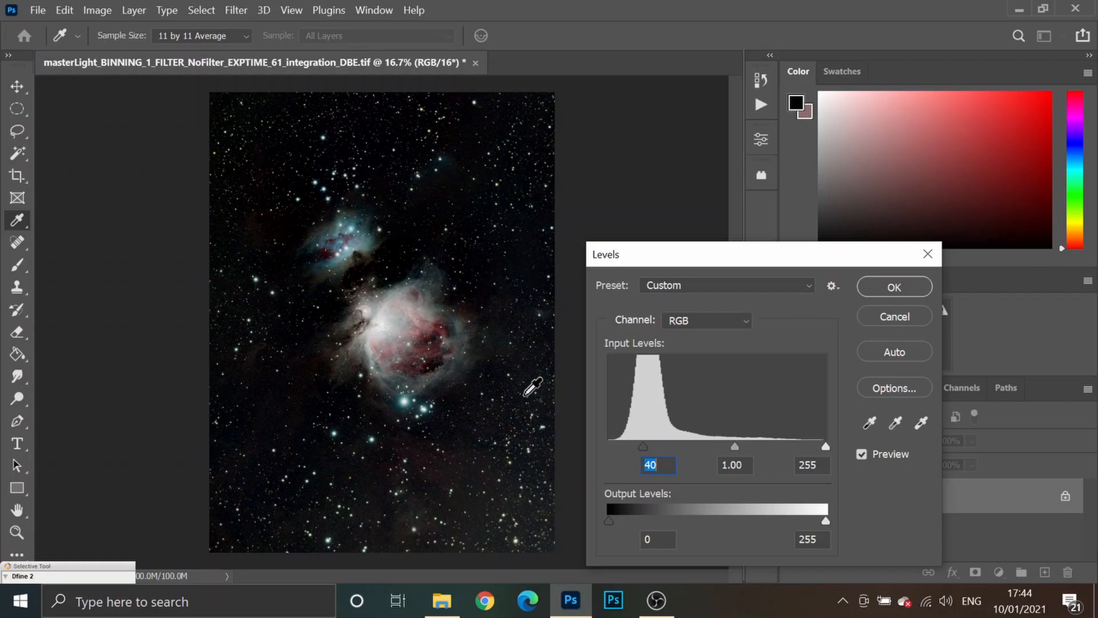
mouse_move(644, 448)
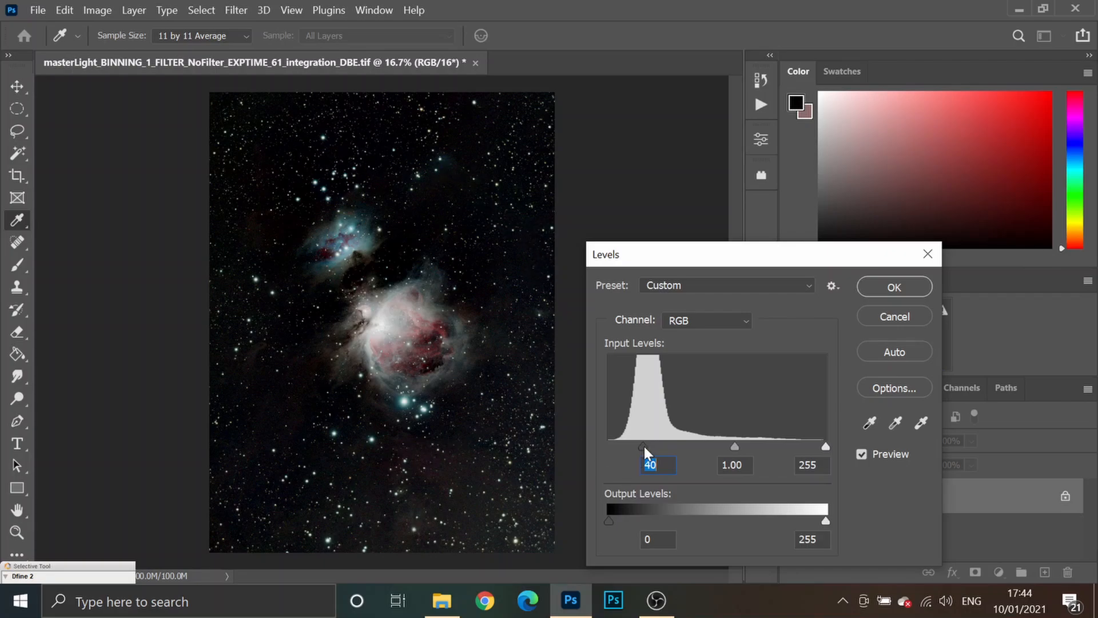
Reset the black input to 0, then push it to about 45 to clip the shadows
left_click_drag(643, 447, 608, 446)
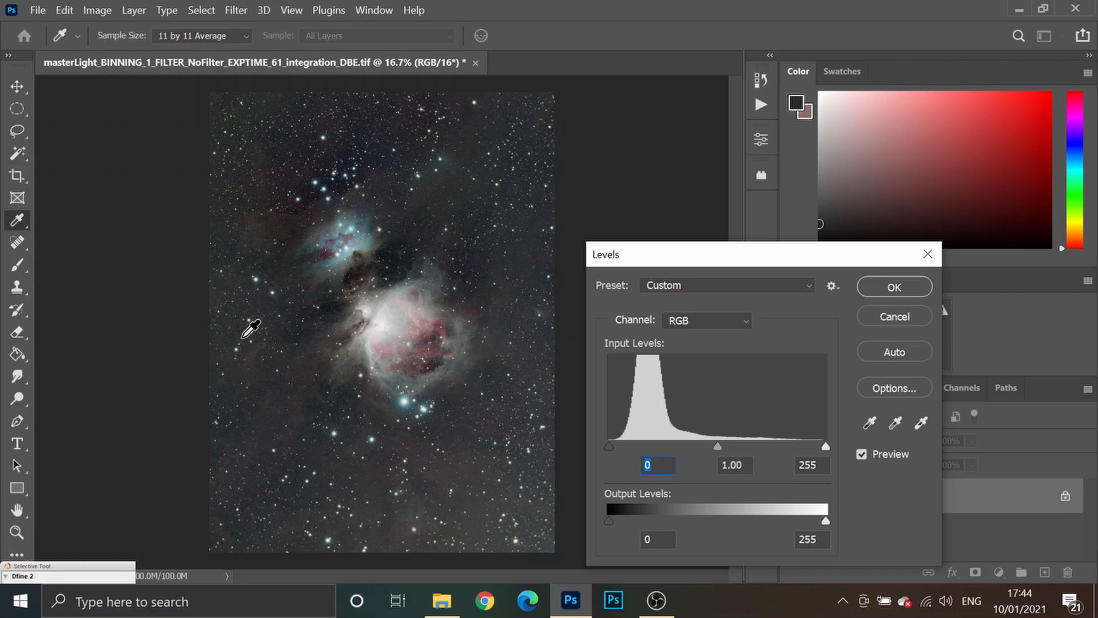
mouse_move(607, 461)
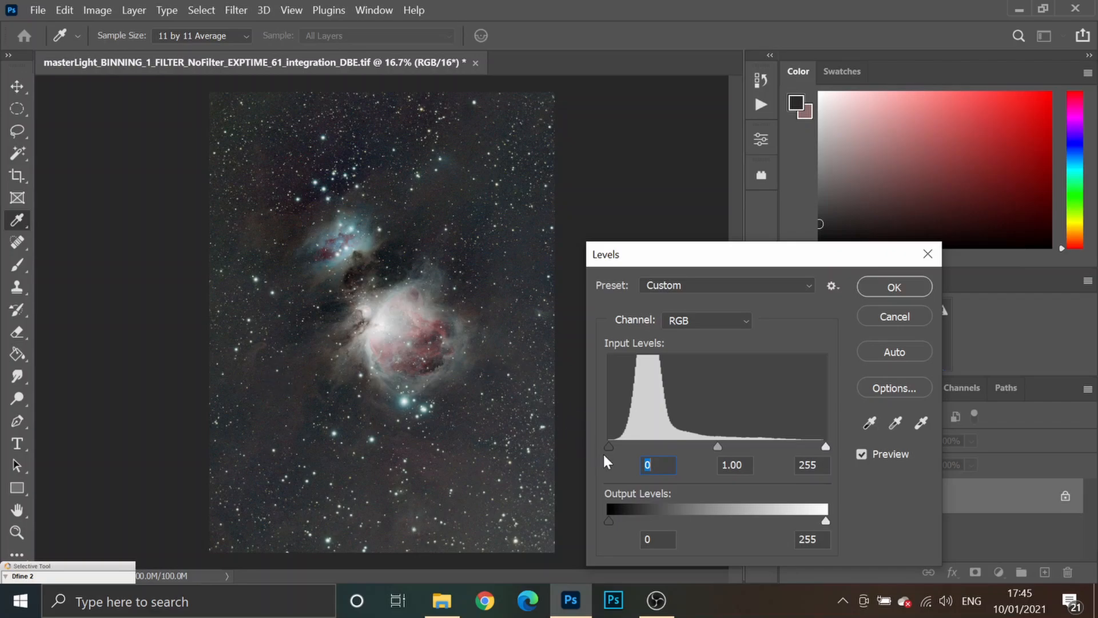
left_click_drag(608, 446, 619, 446)
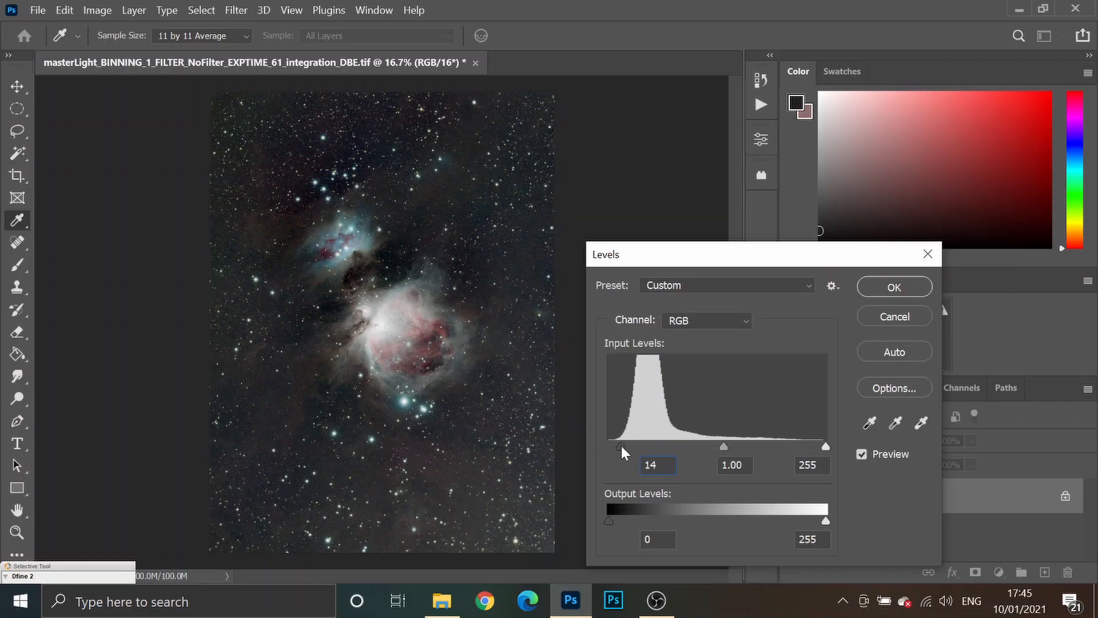
left_click_drag(618, 446, 627, 447)
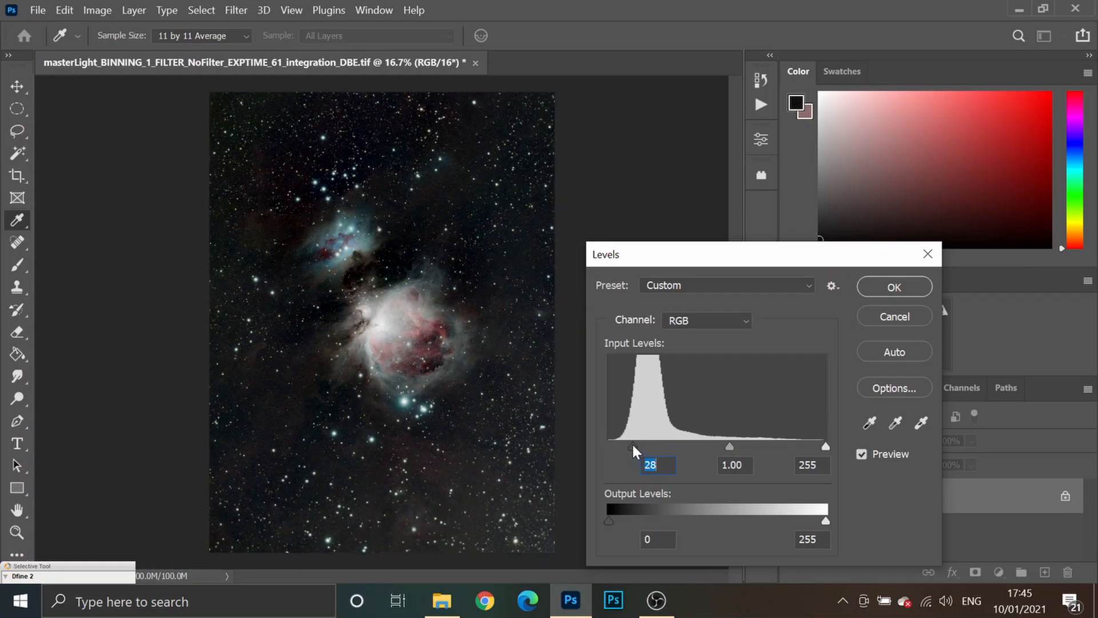
left_click_drag(630, 446, 646, 446)
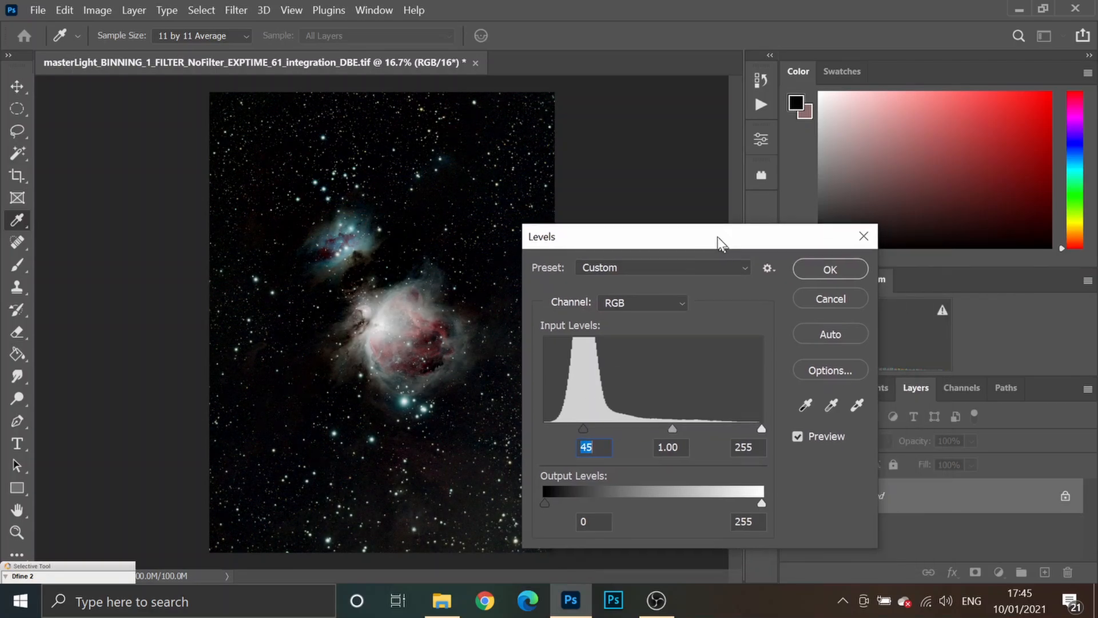
left_click_drag(721, 236, 624, 168)
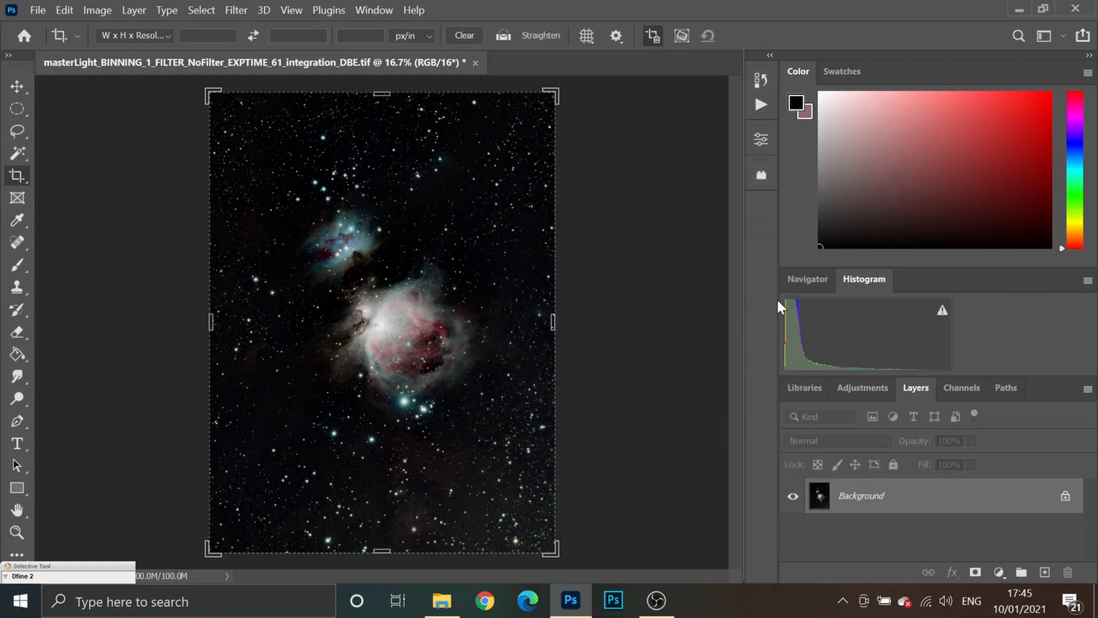
mouse_move(789, 378)
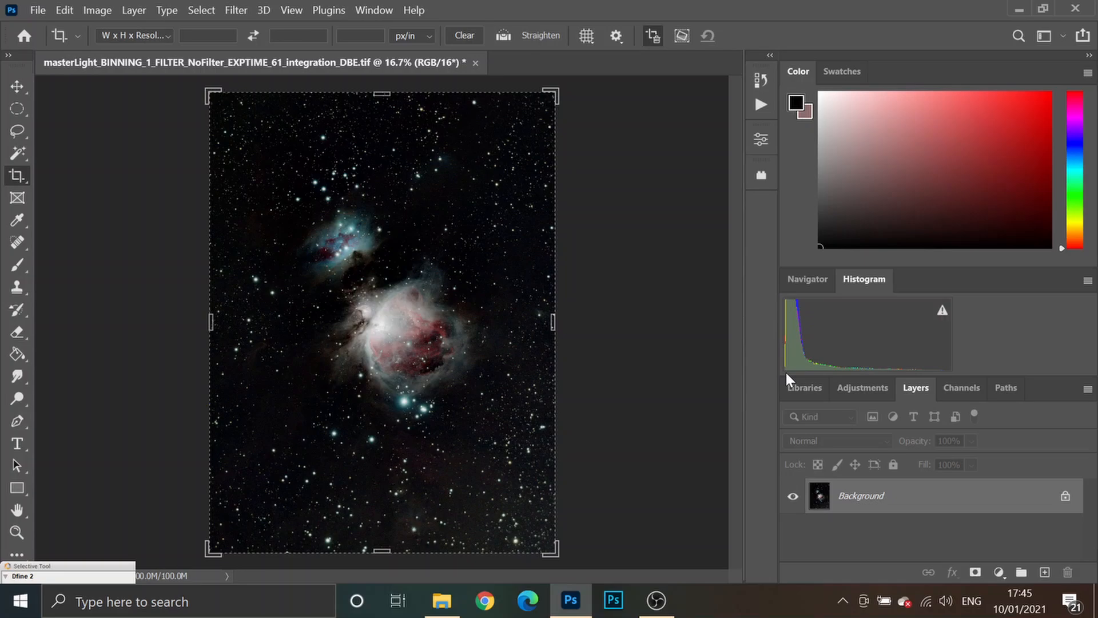
mouse_move(805, 395)
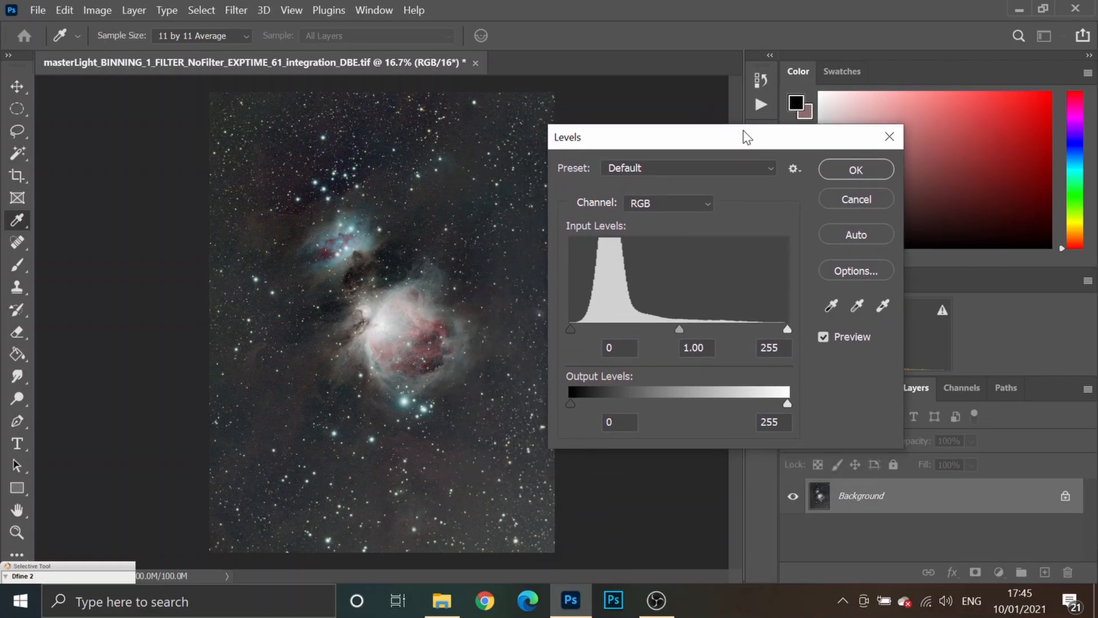
mouse_move(594, 342)
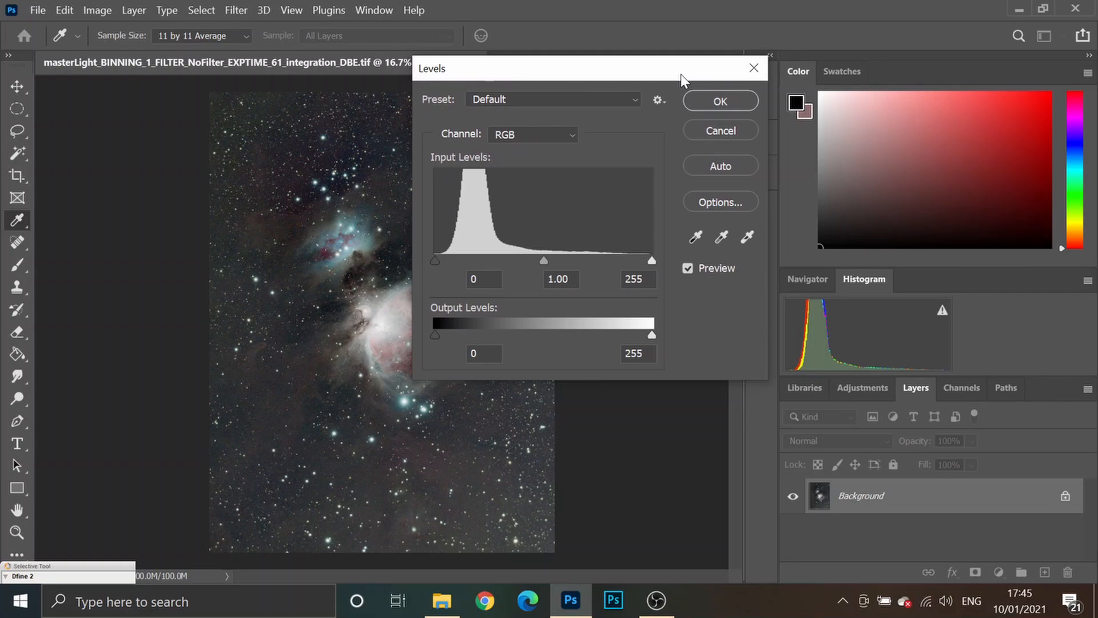
mouse_move(933, 597)
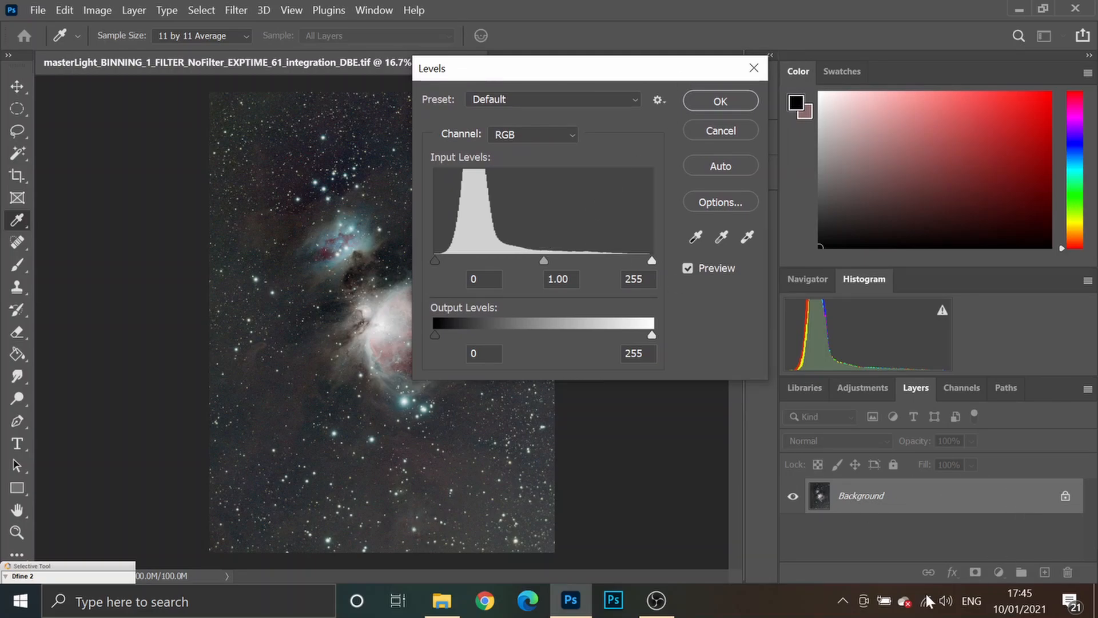
mouse_move(566, 322)
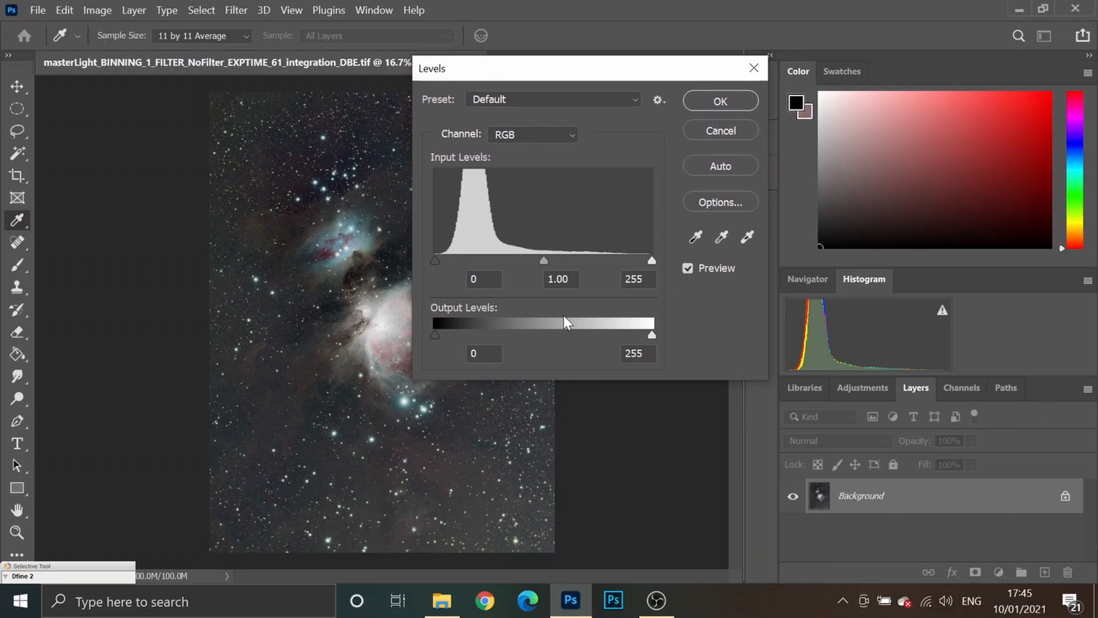
Apply a gentle Levels stretch with black input 6 and midtones gamma 1.25
left_click_drag(543, 260, 537, 260)
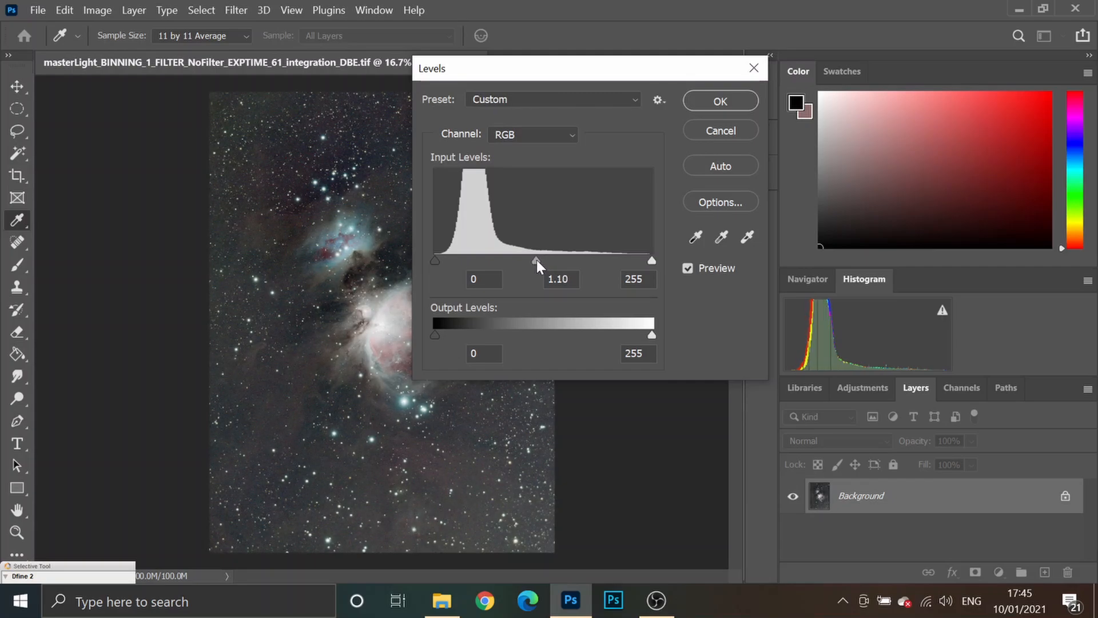
left_click_drag(538, 259, 524, 259)
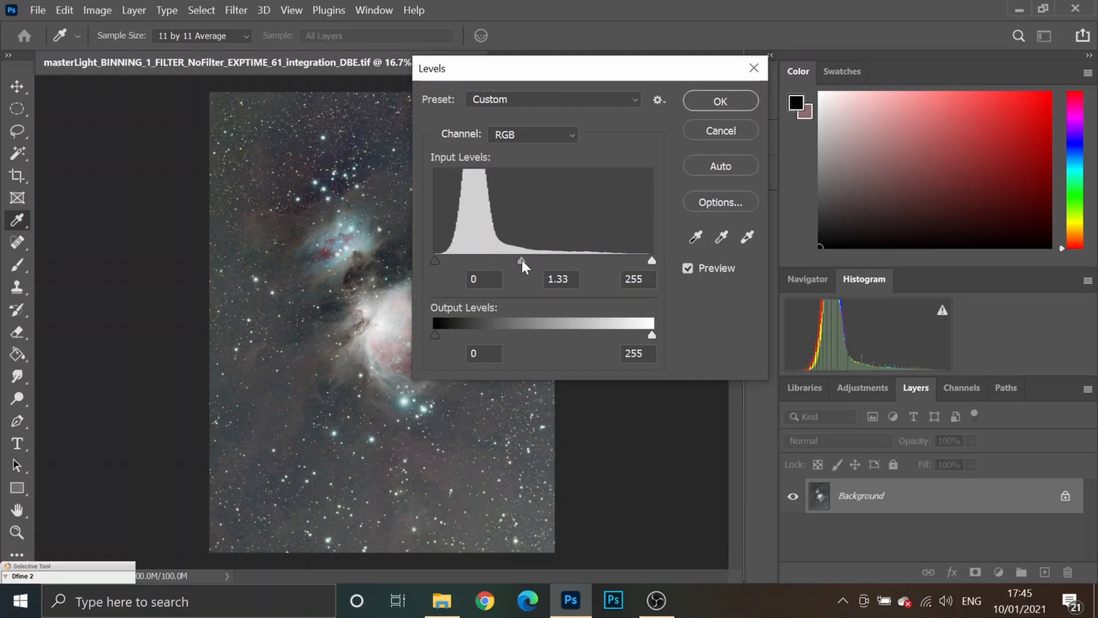
left_click_drag(524, 259, 511, 259)
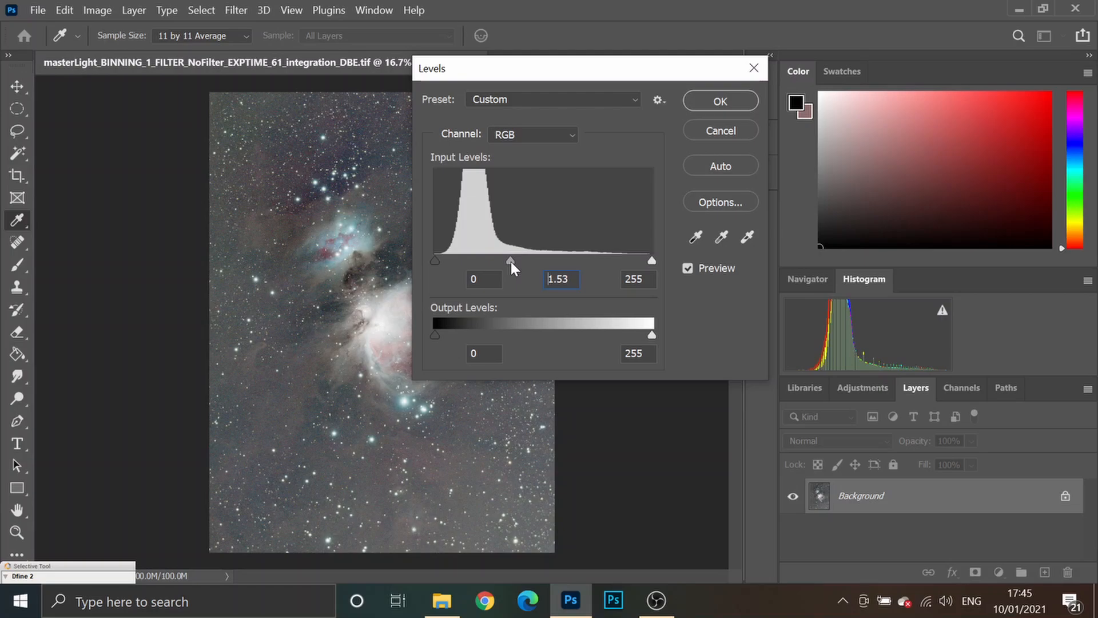
left_click_drag(509, 259, 513, 259)
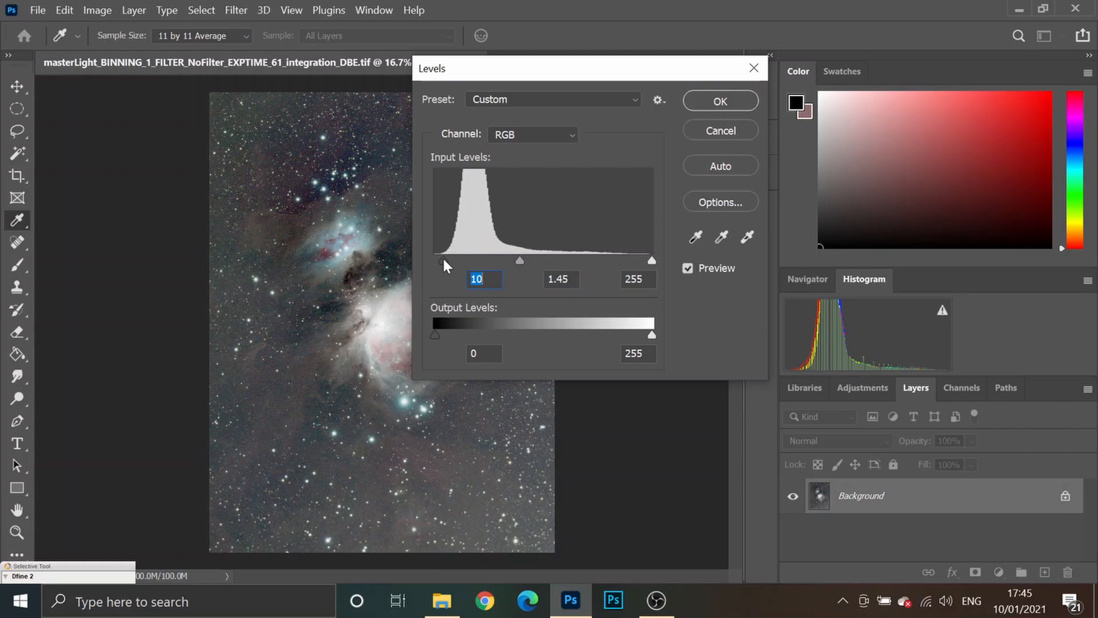
mouse_move(445, 274)
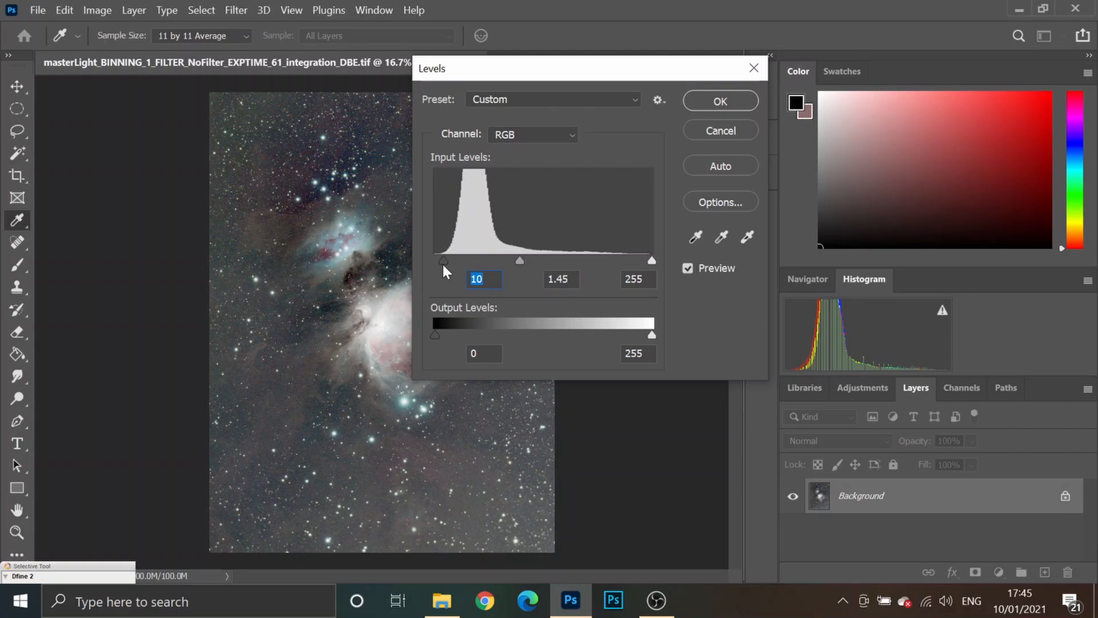
left_click_drag(443, 260, 436, 260)
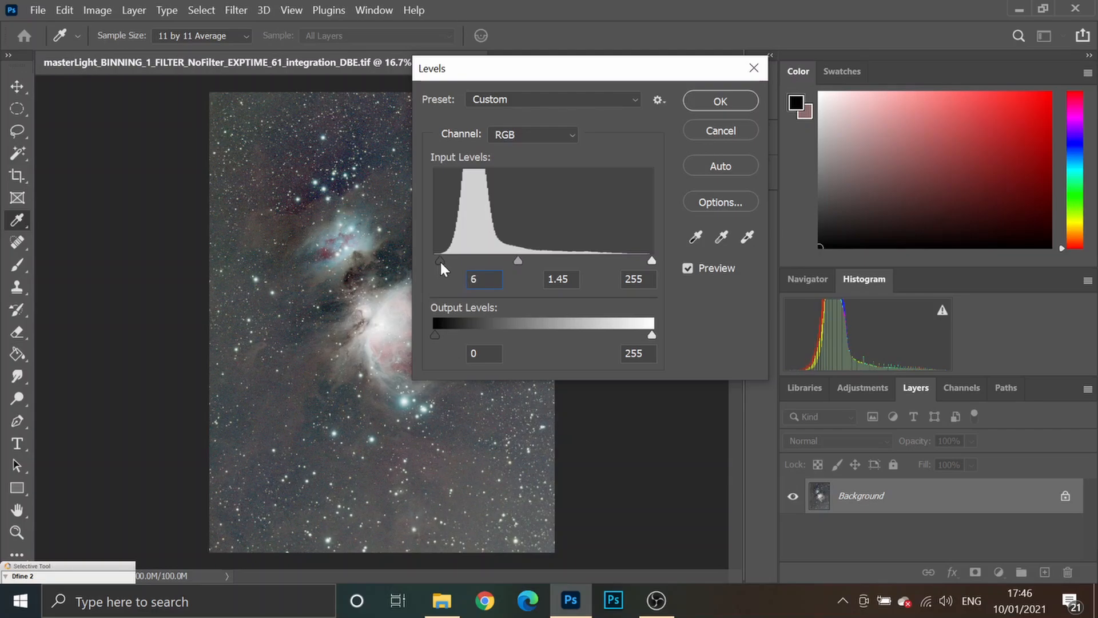
left_click_drag(517, 260, 528, 260)
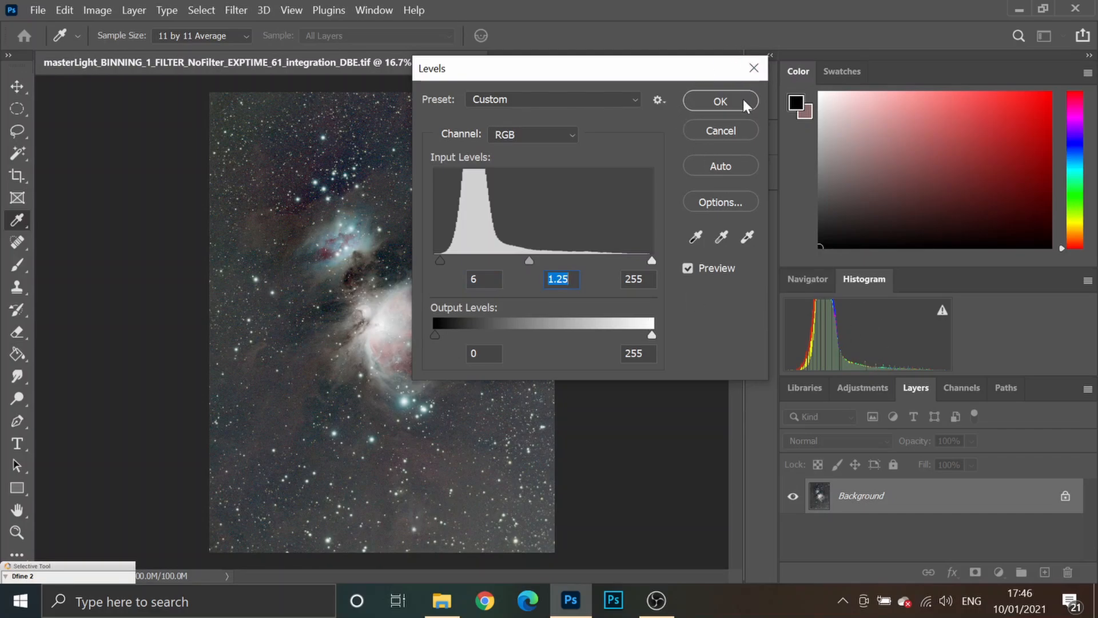
left_click(720, 101)
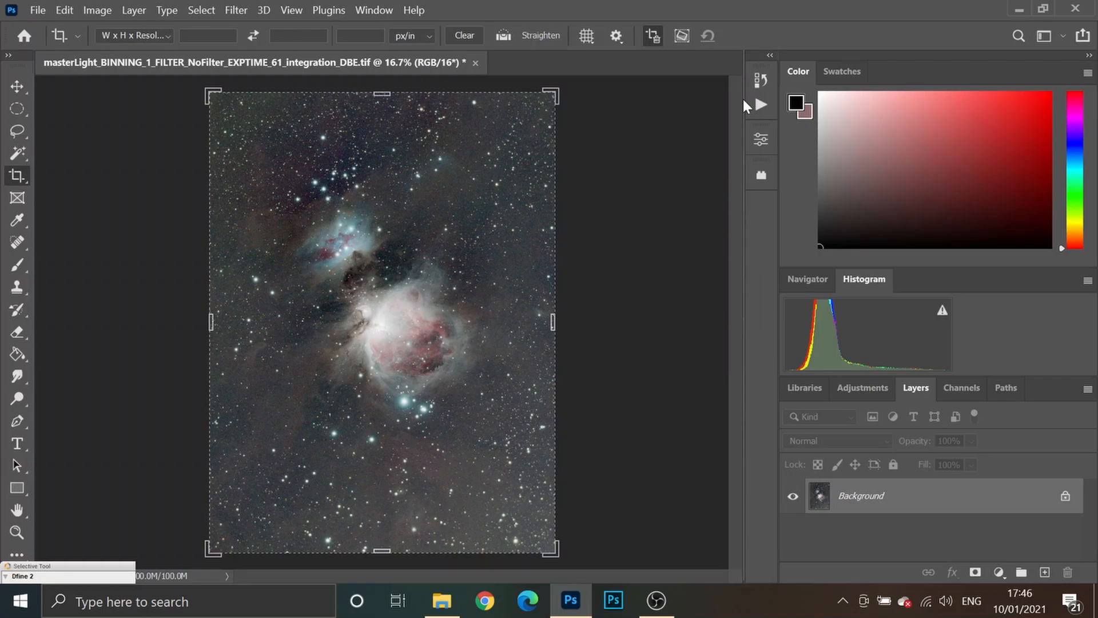
Open the Camera Raw Filter on the stretched nebula from the Filter menu
left_click(236, 11)
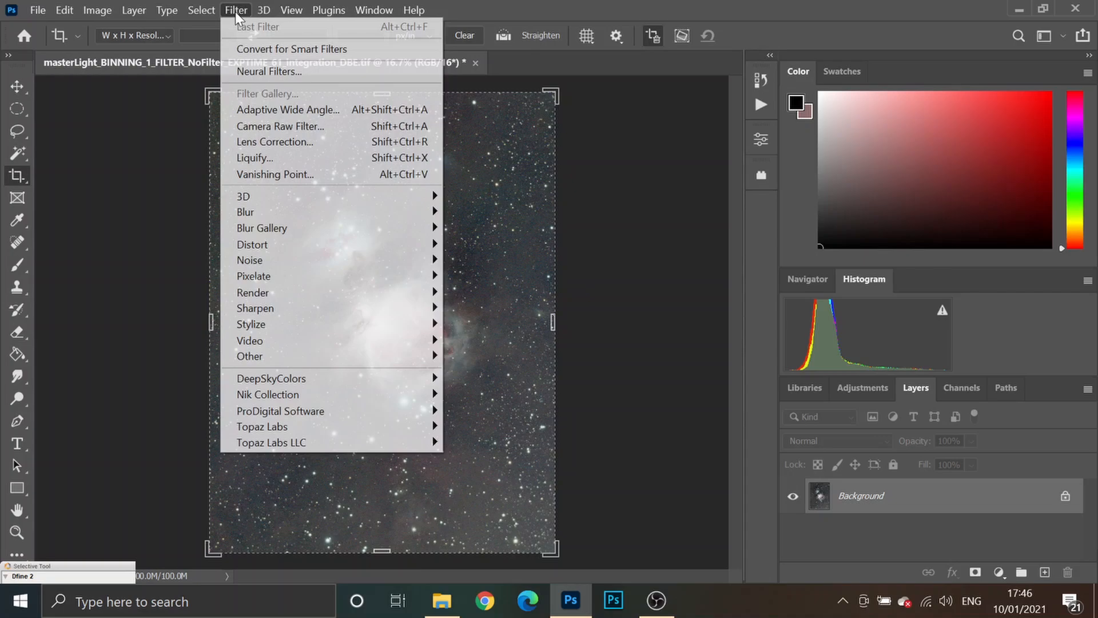
mouse_move(285, 109)
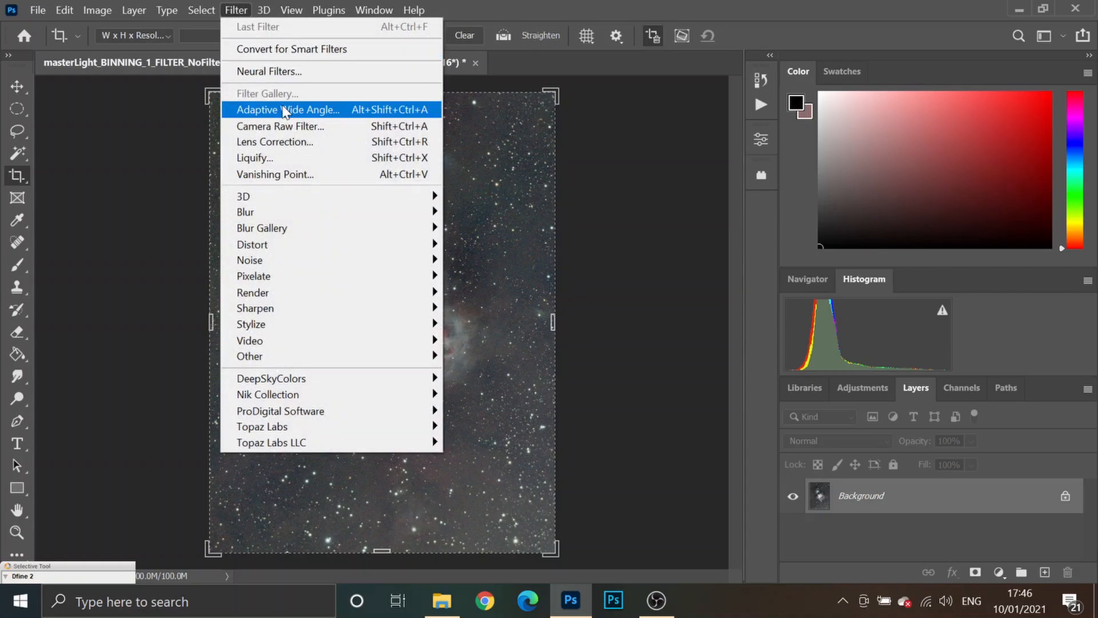
key("Escape")
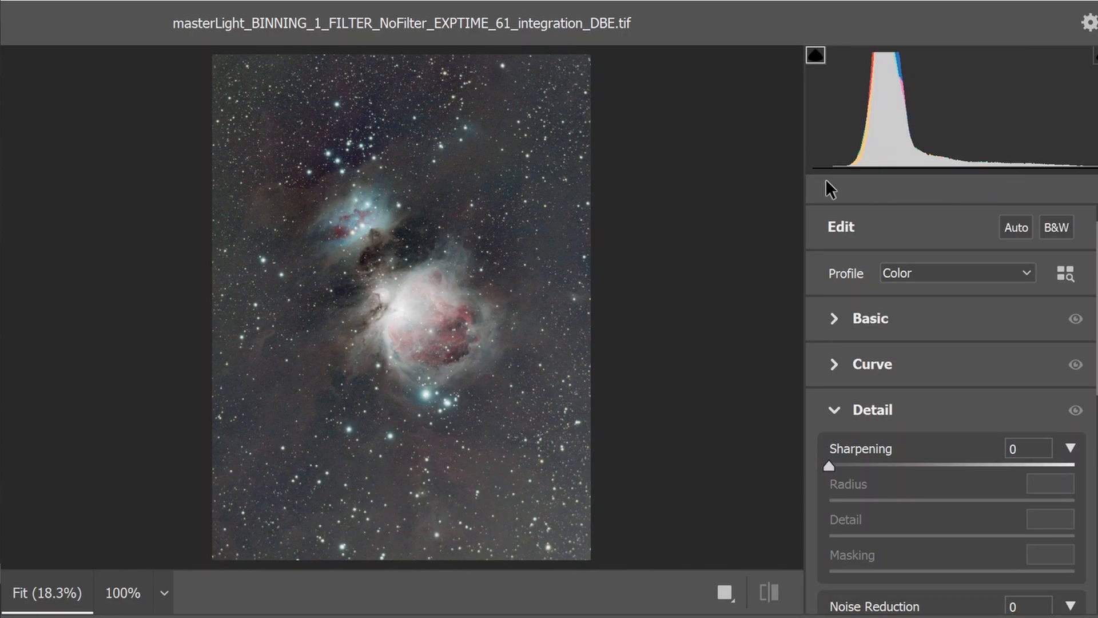
In Camera Raw's Basic panel, drag Blacks down until heavy shadow clipping appears
left_click(870, 318)
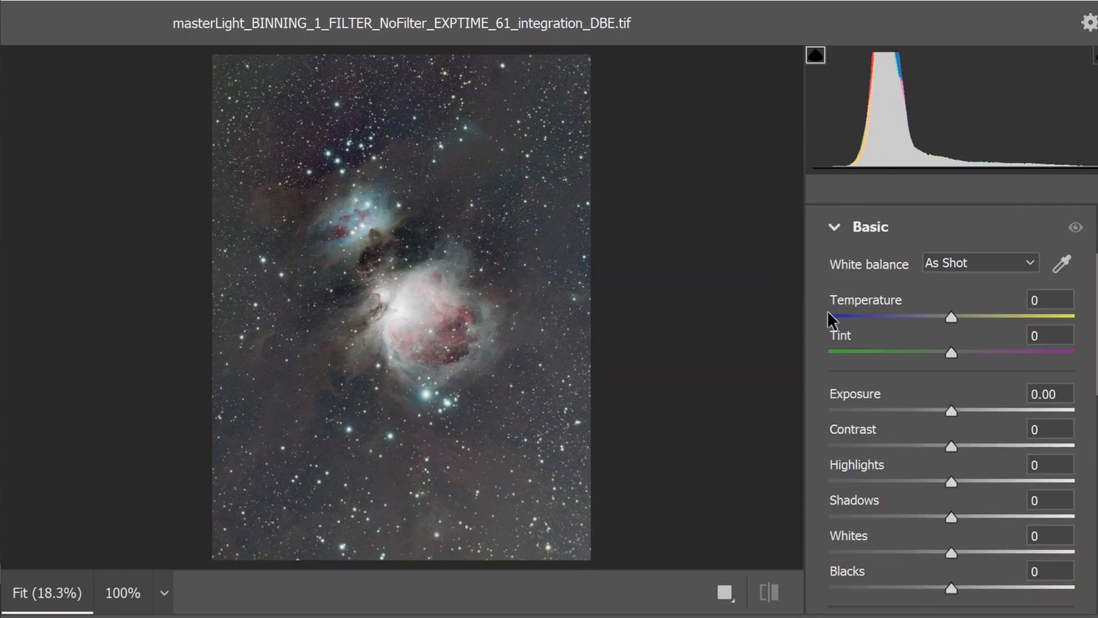
left_click_drag(951, 587, 949, 589)
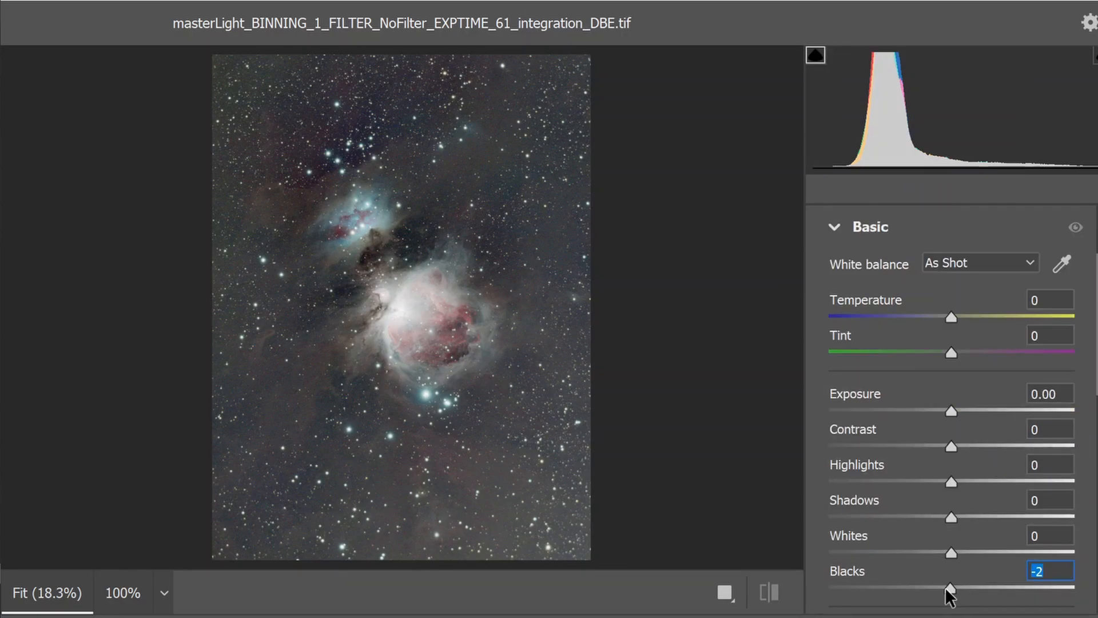
left_click_drag(950, 589, 868, 589)
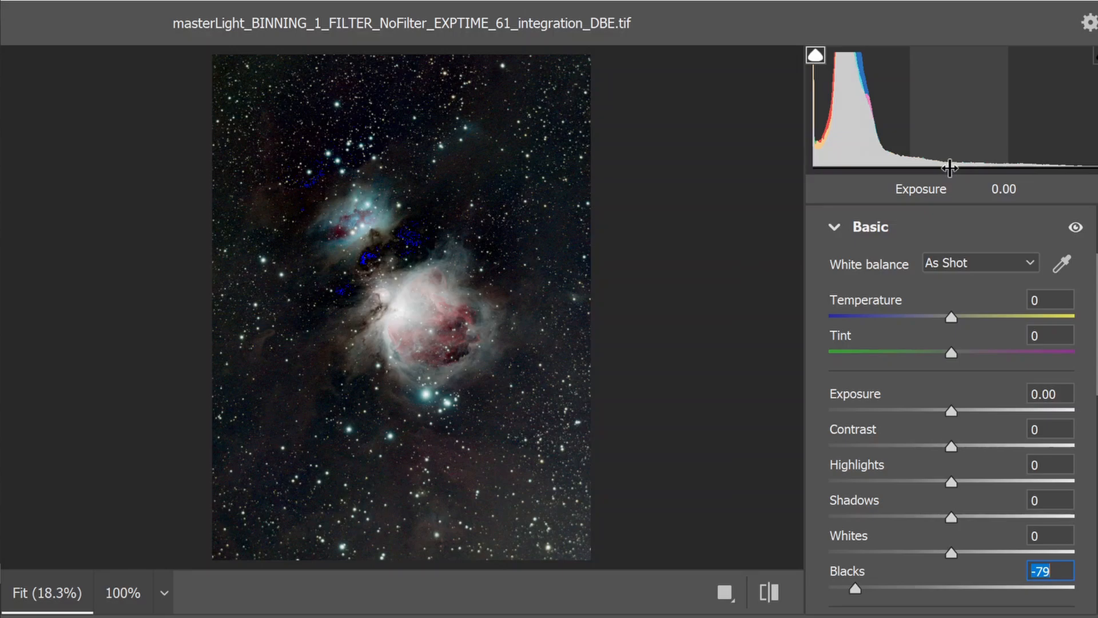
mouse_move(309, 203)
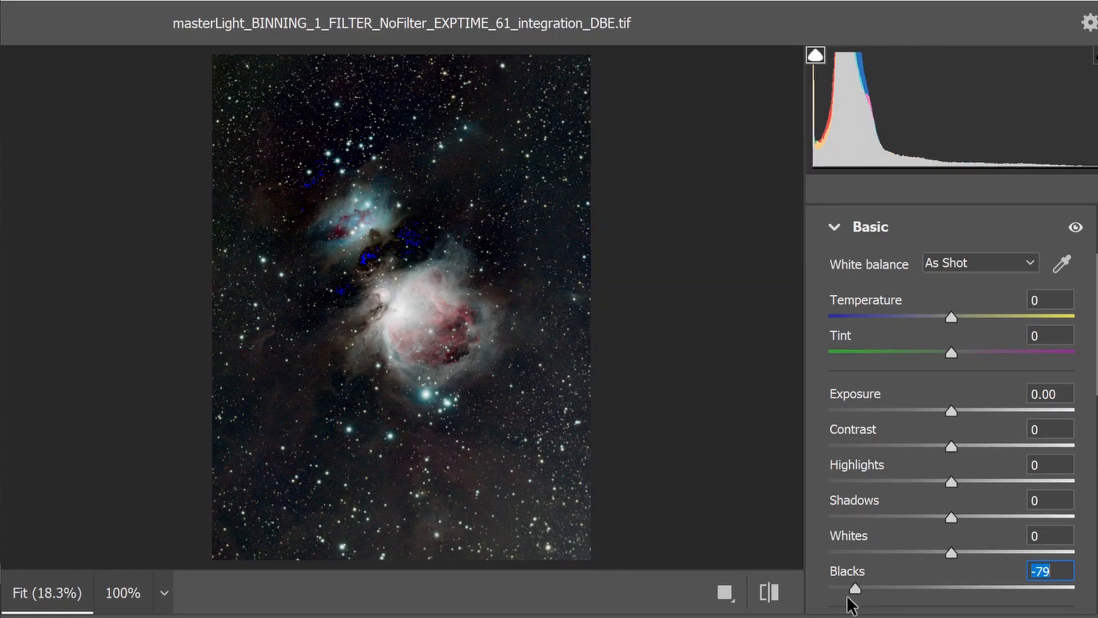
left_click_drag(855, 589, 846, 593)
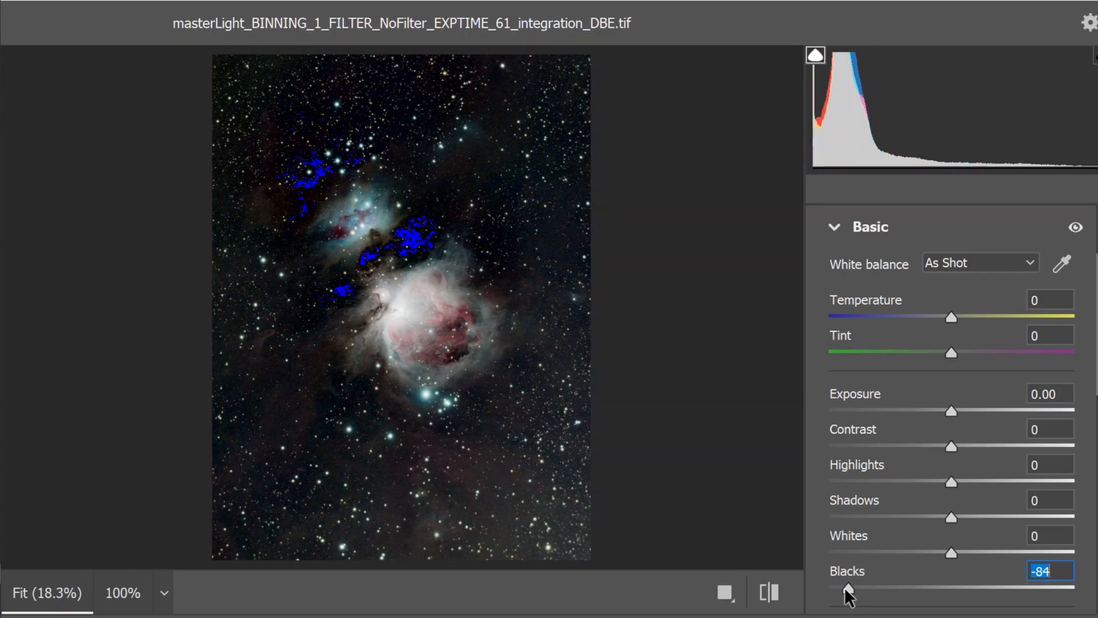
left_click_drag(848, 590, 833, 591)
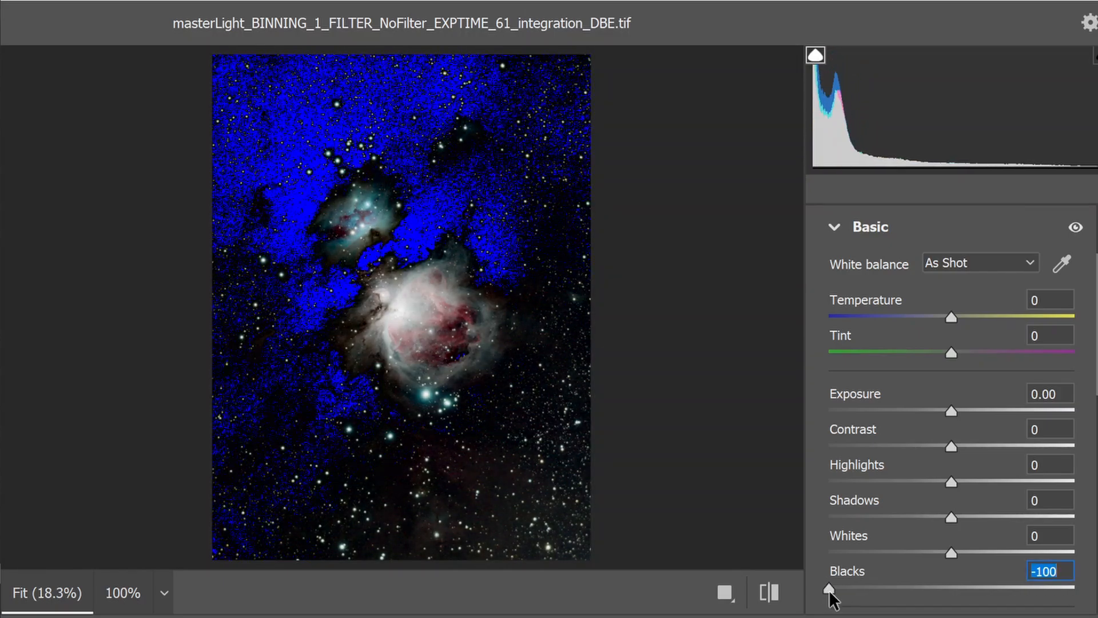
mouse_move(372, 110)
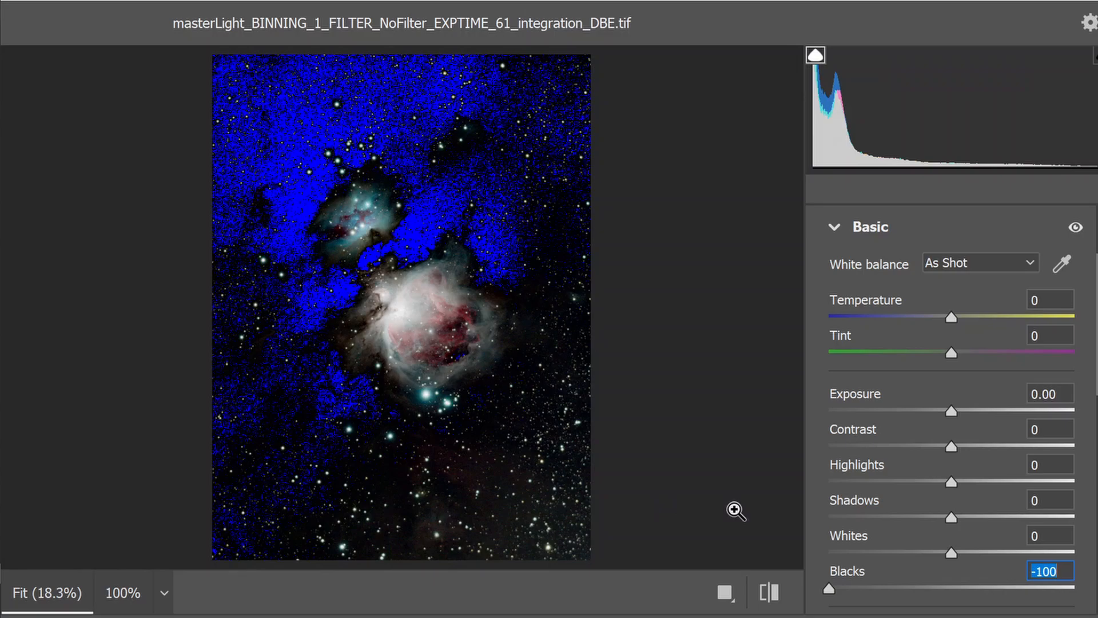
Ease the Blacks back and settle near -38, just short of clipping
left_click_drag(829, 589, 860, 588)
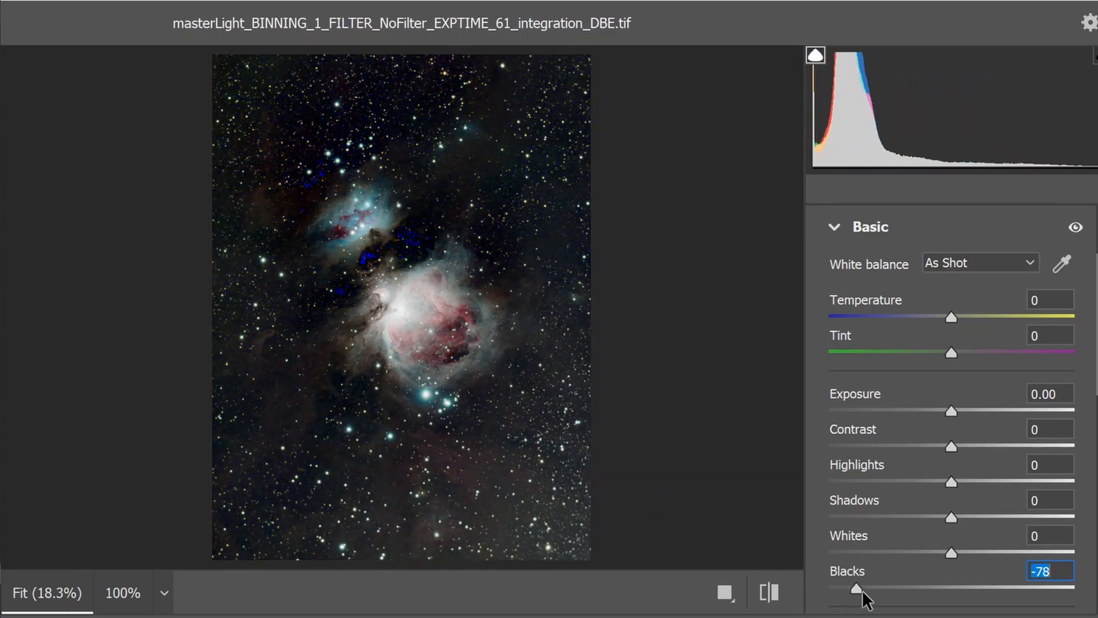
left_click_drag(860, 589, 876, 589)
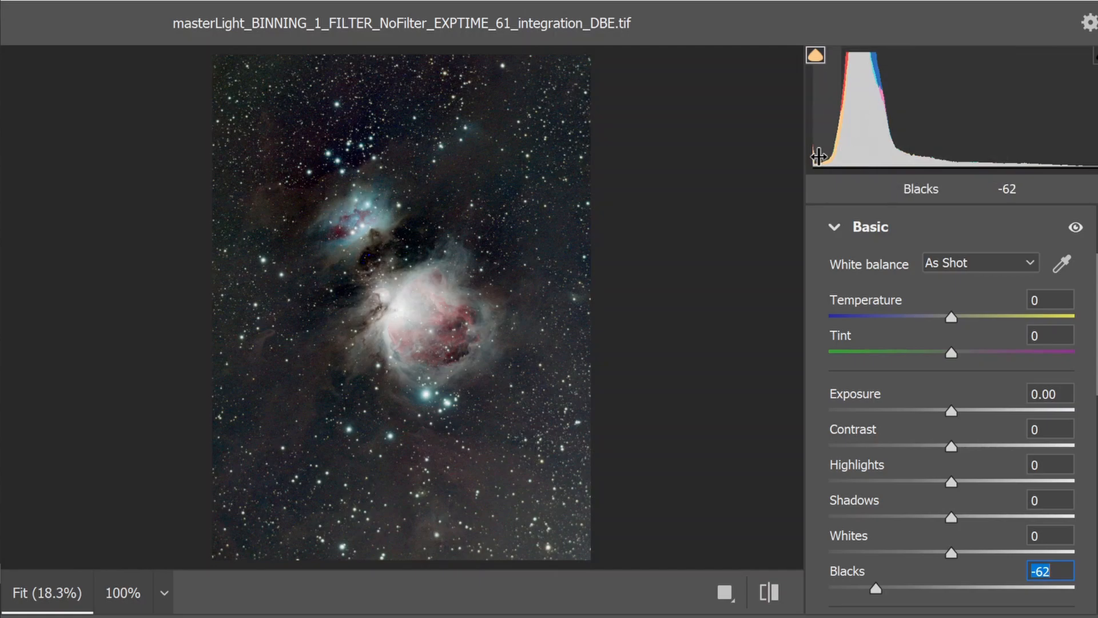
left_click_drag(876, 589, 873, 593)
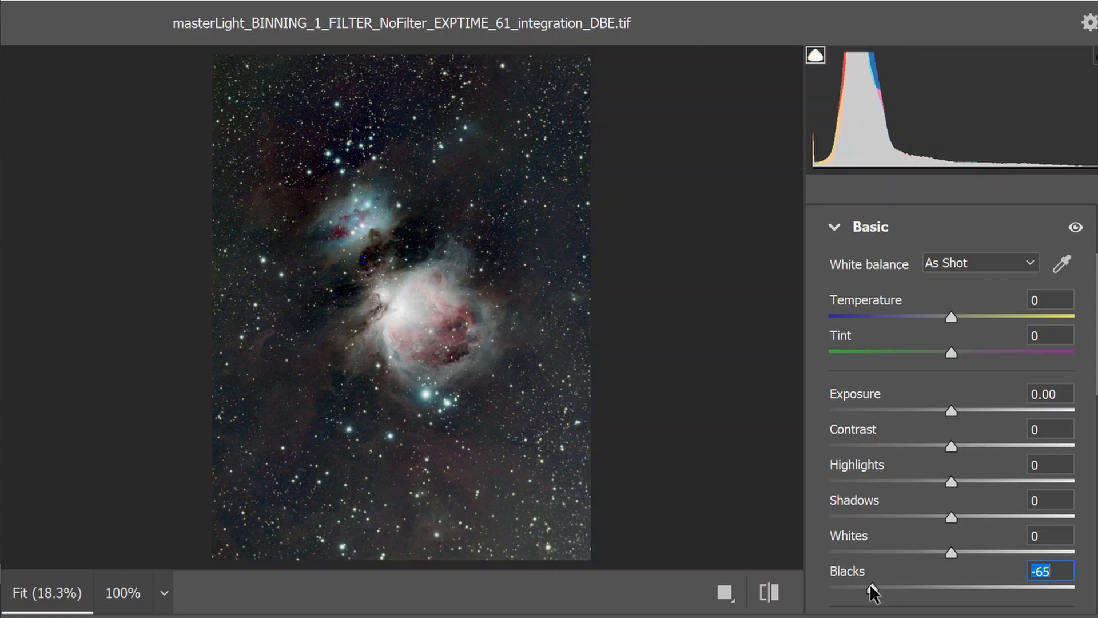
left_click_drag(872, 589, 850, 588)
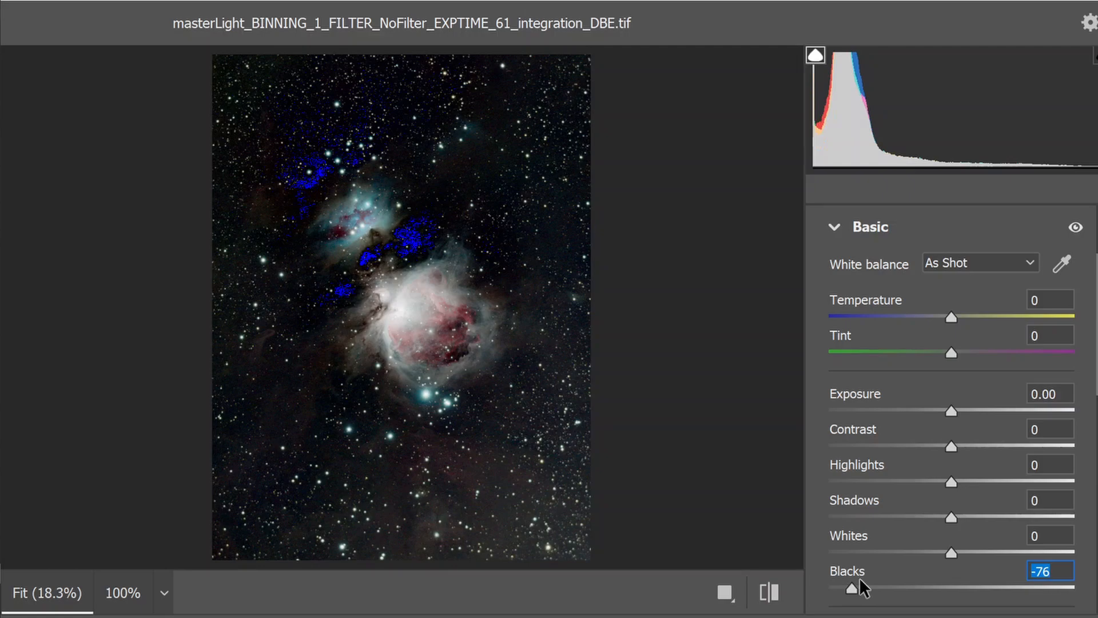
left_click_drag(847, 586, 911, 586)
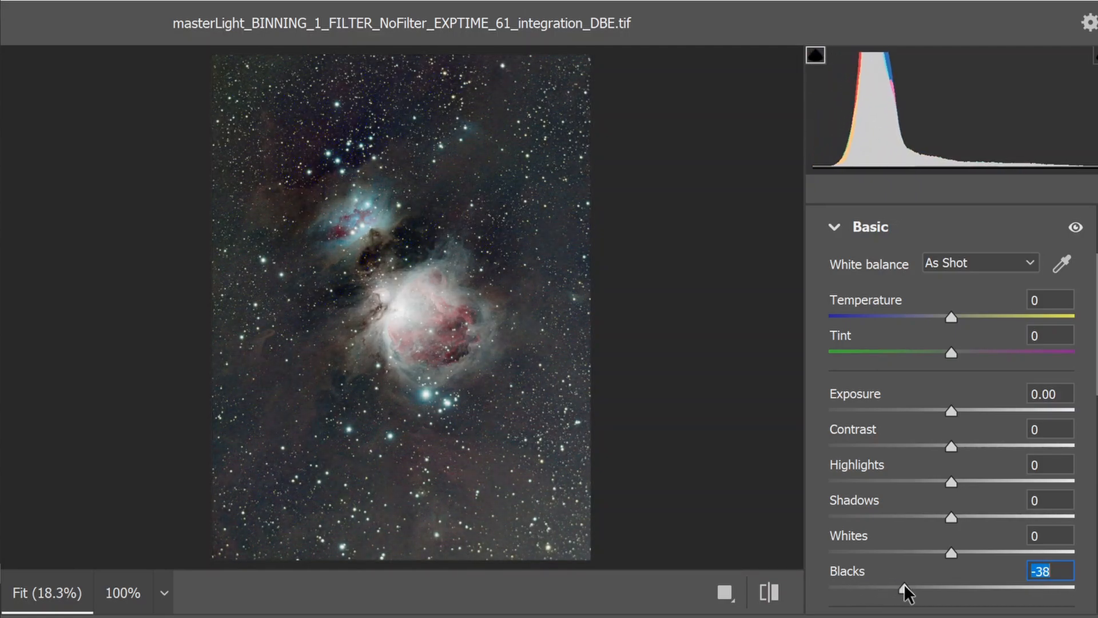
left_click_drag(951, 552, 1077, 552)
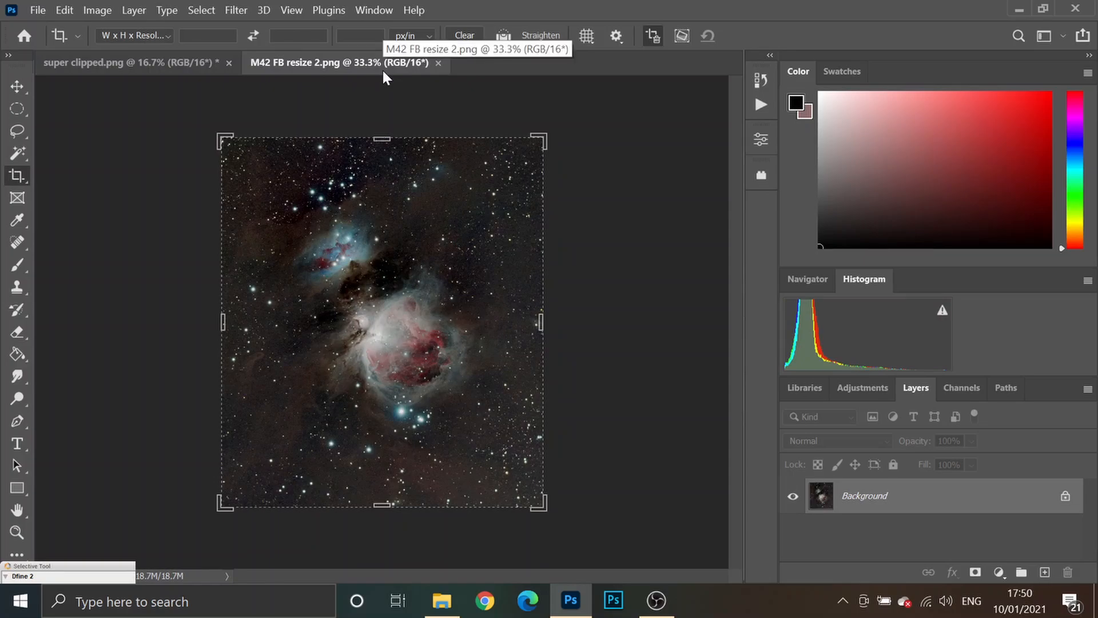
mouse_move(684, 416)
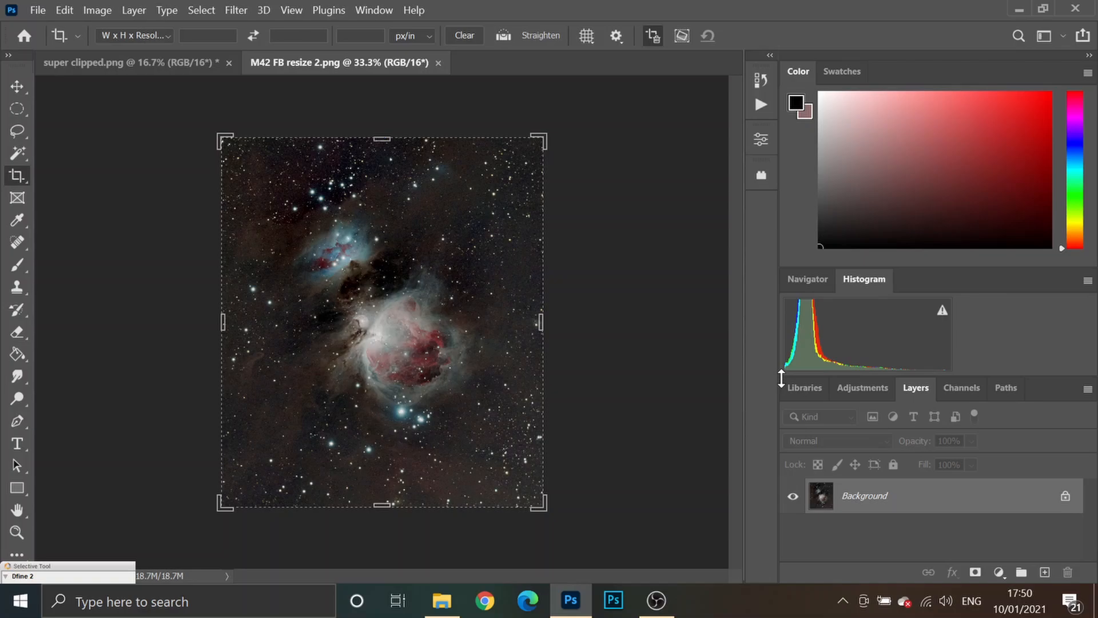
mouse_move(270, 323)
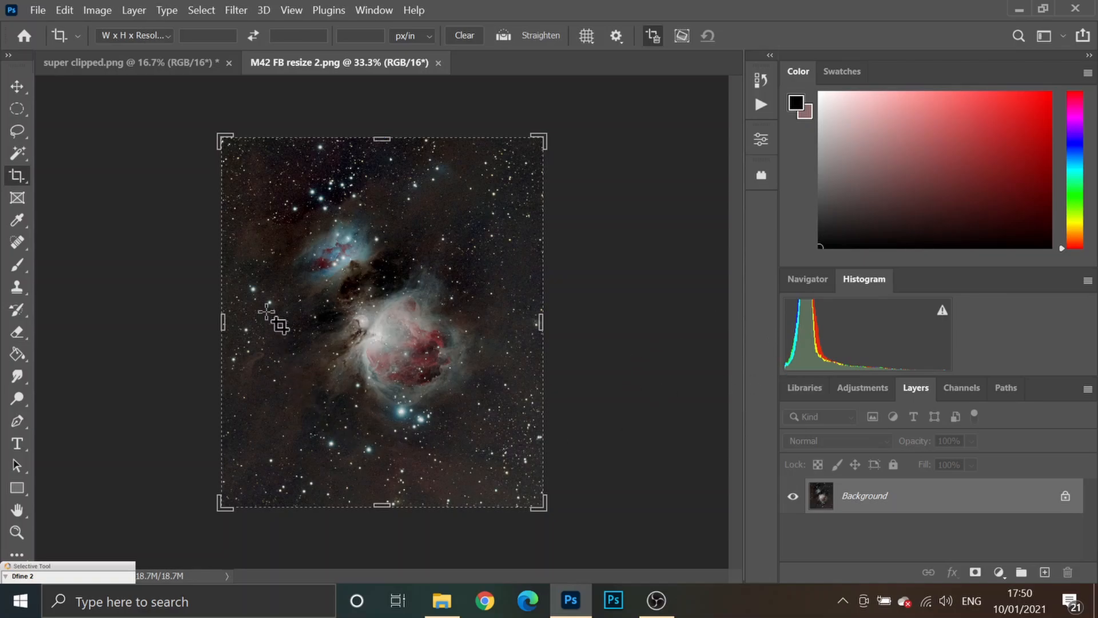
mouse_move(389, 343)
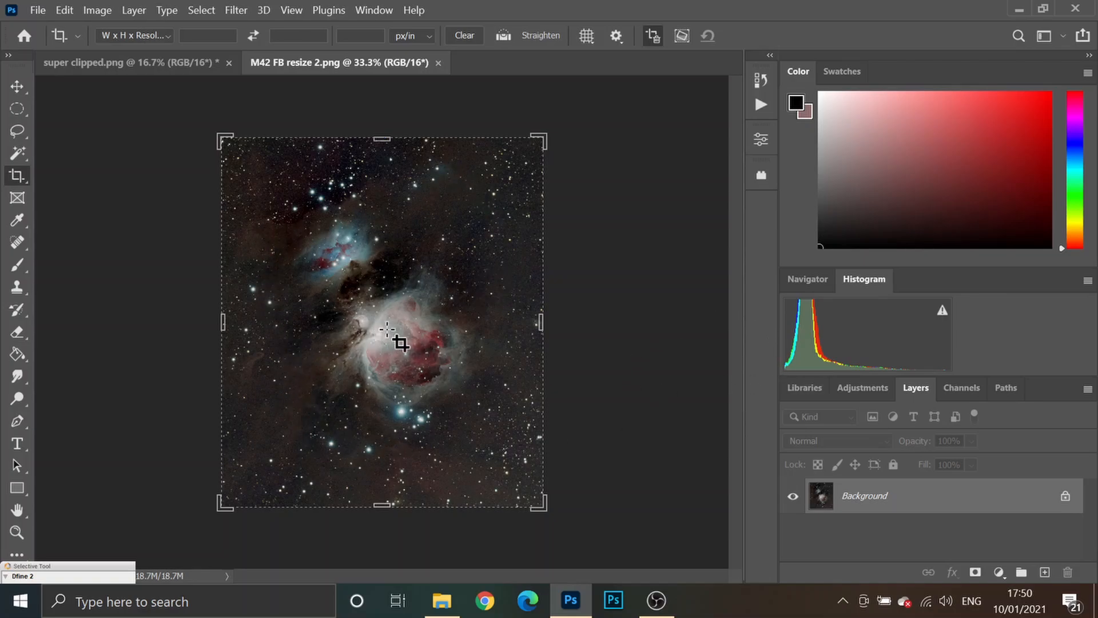
mouse_move(532, 446)
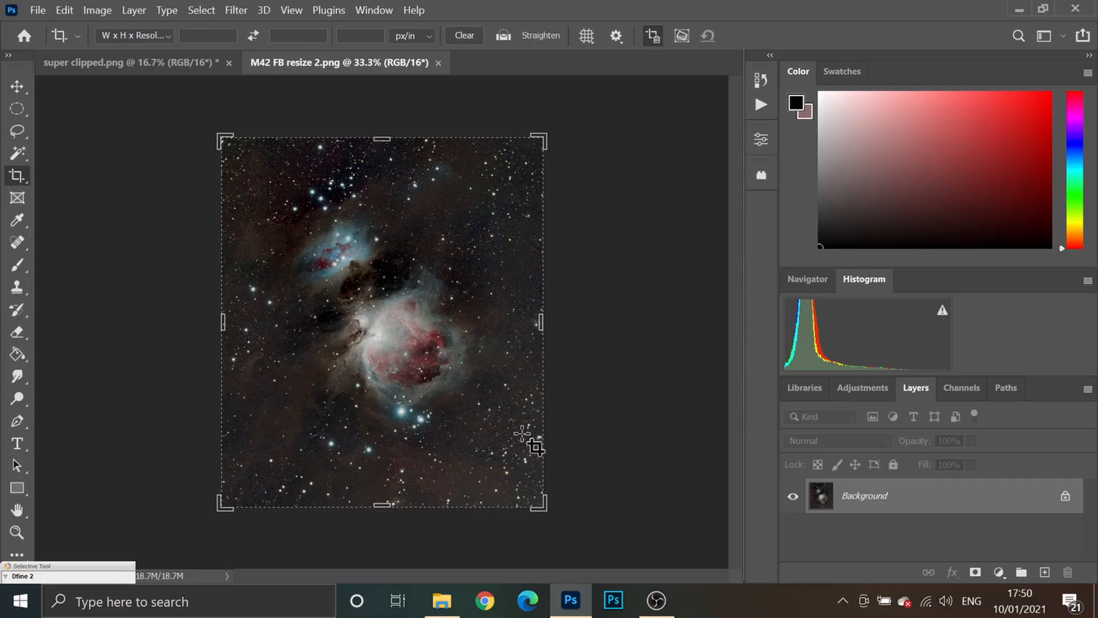
mouse_move(464, 180)
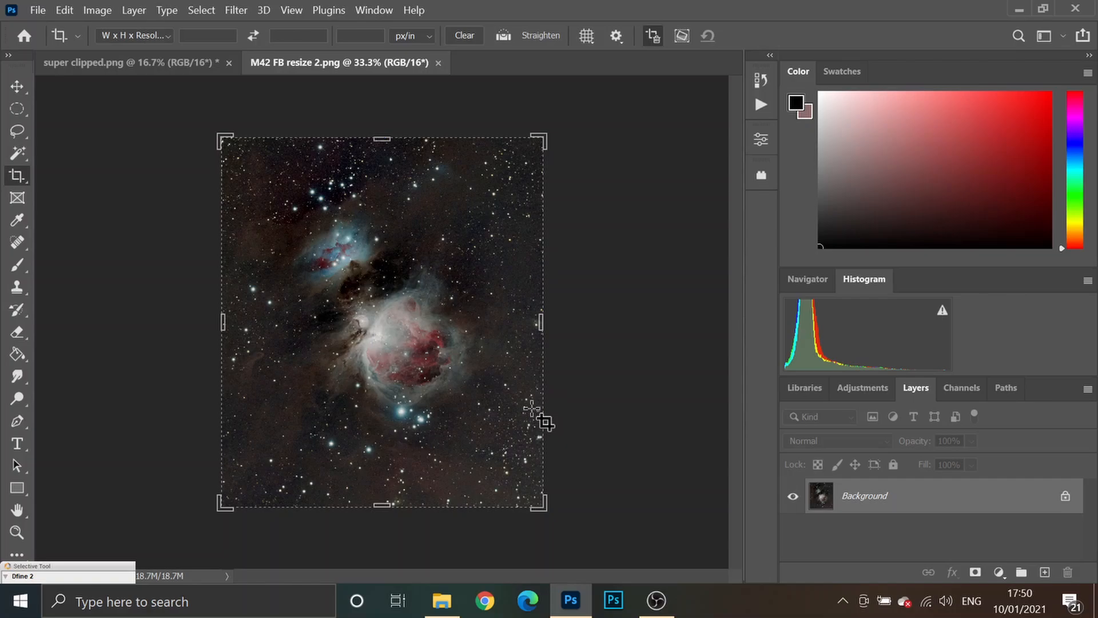
mouse_move(277, 215)
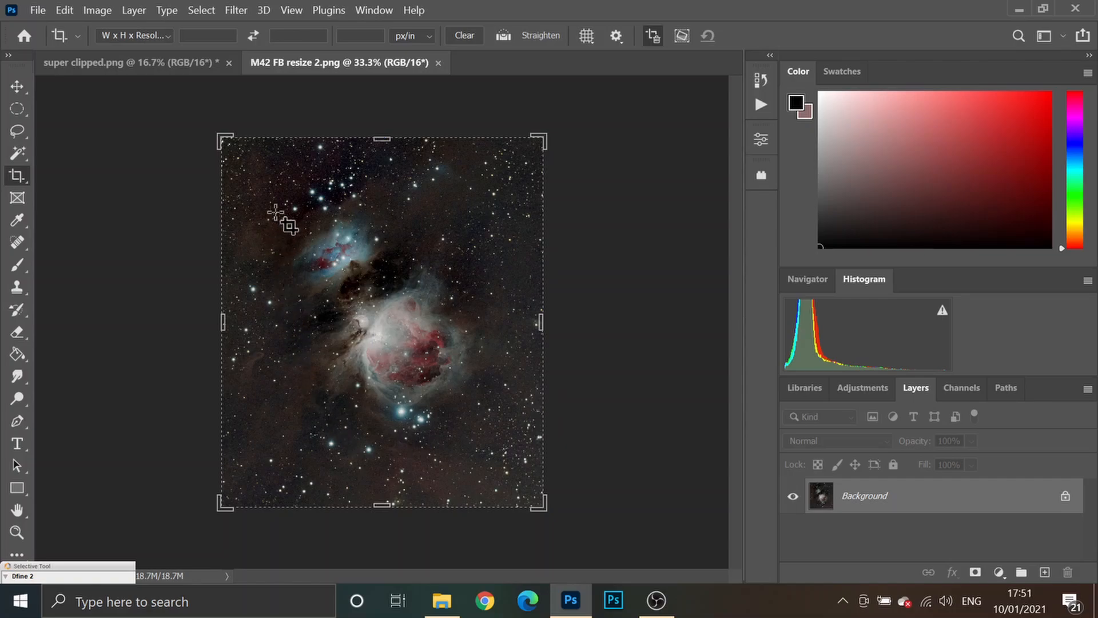
mouse_move(823, 319)
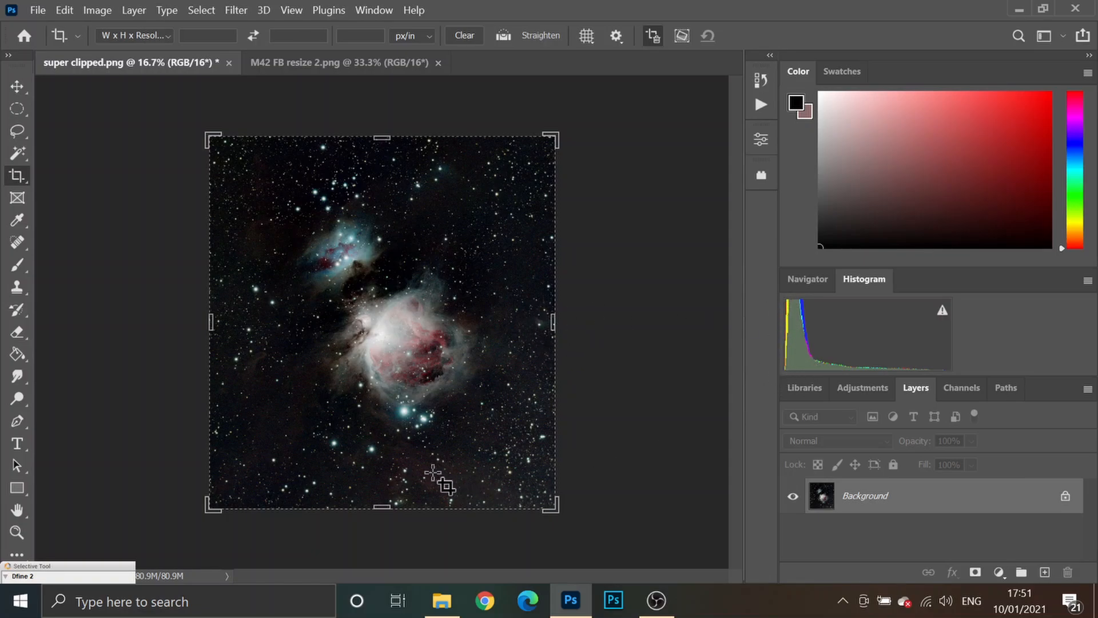
mouse_move(245, 367)
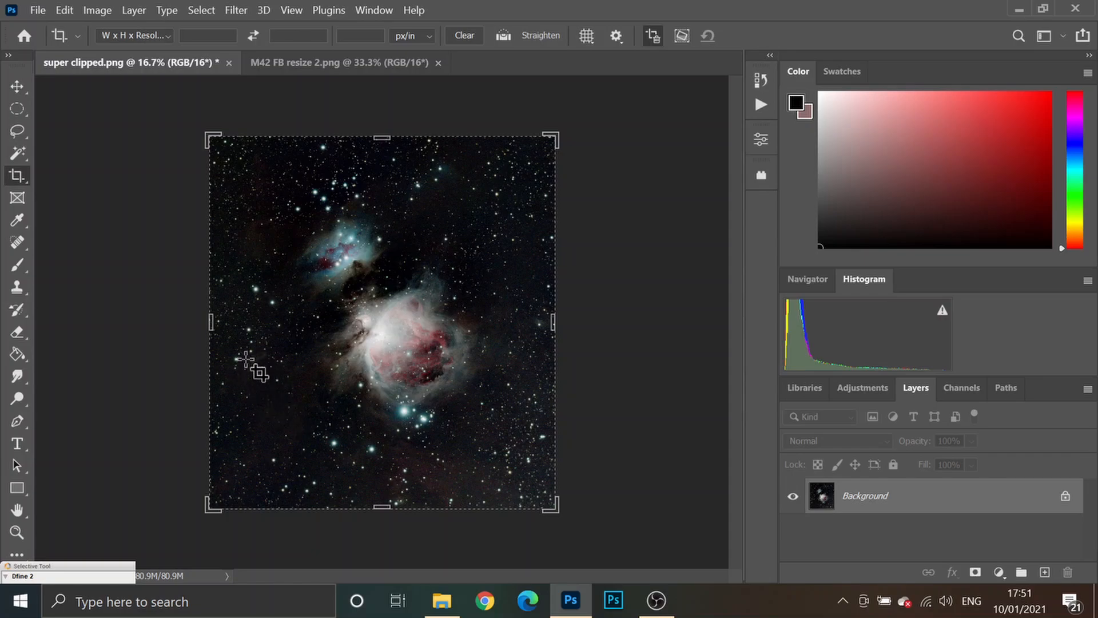
mouse_move(241, 382)
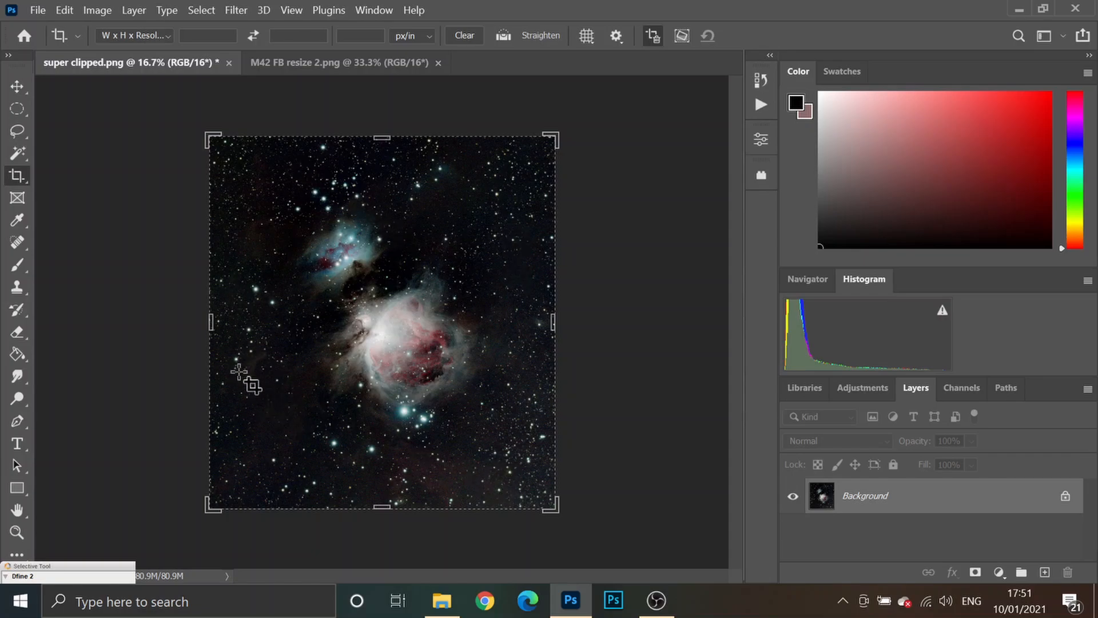
mouse_move(449, 193)
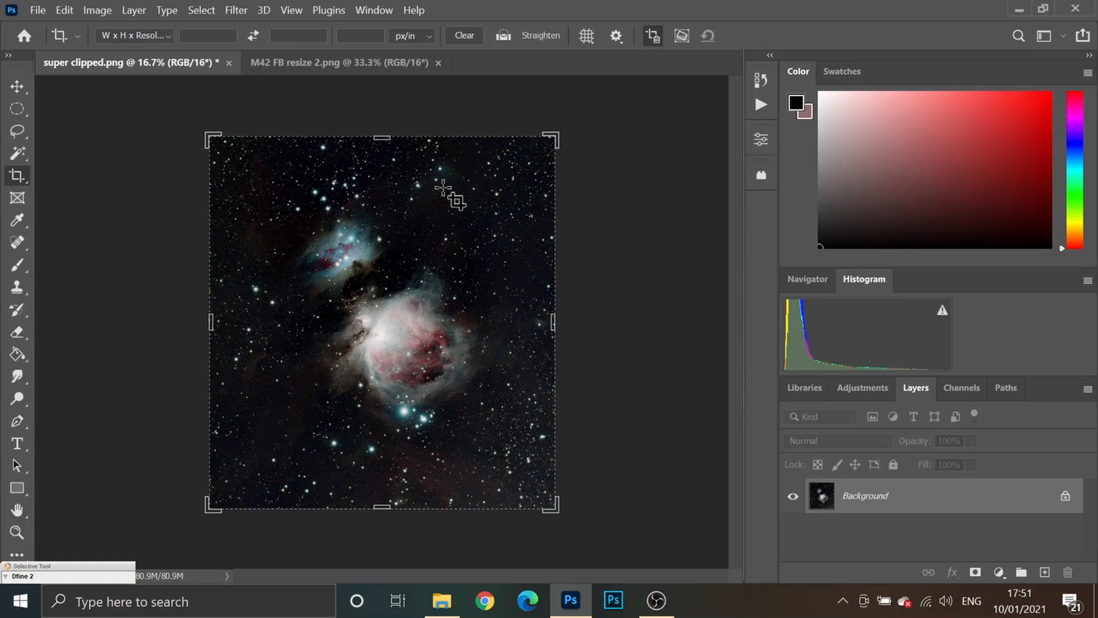